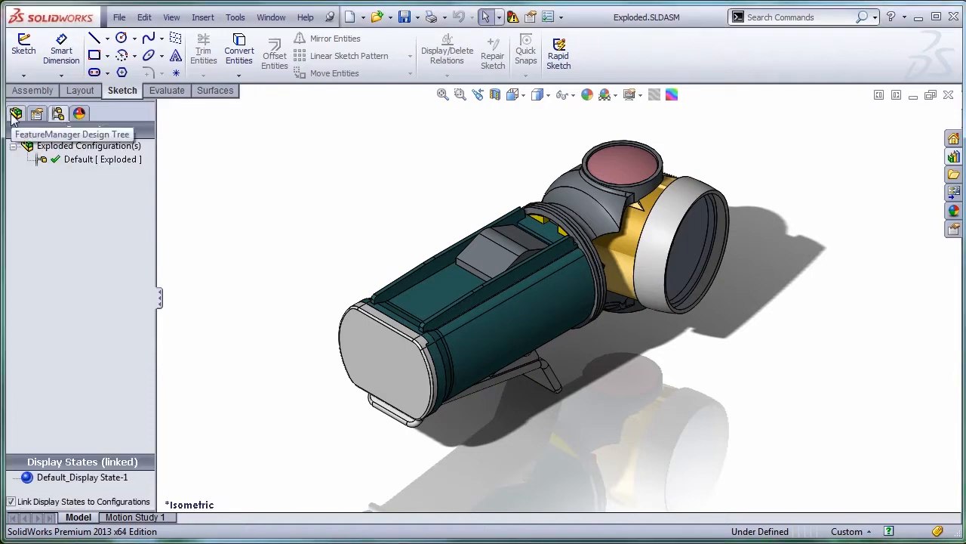
Open the Base subassembly from the flashlight's component tree.
click(16, 113)
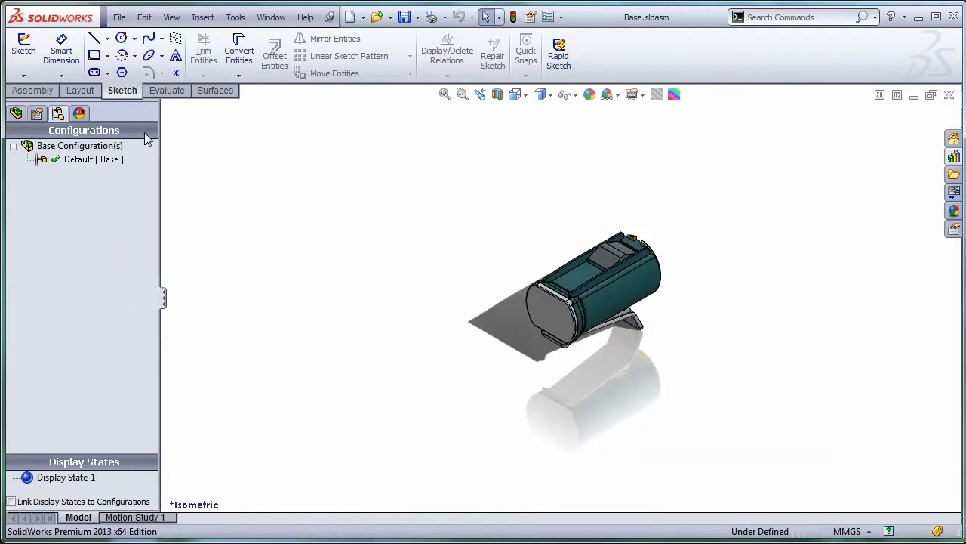
Add a new exploded view to Base's Default configuration and name it Batteries Out.
right_click(92, 159)
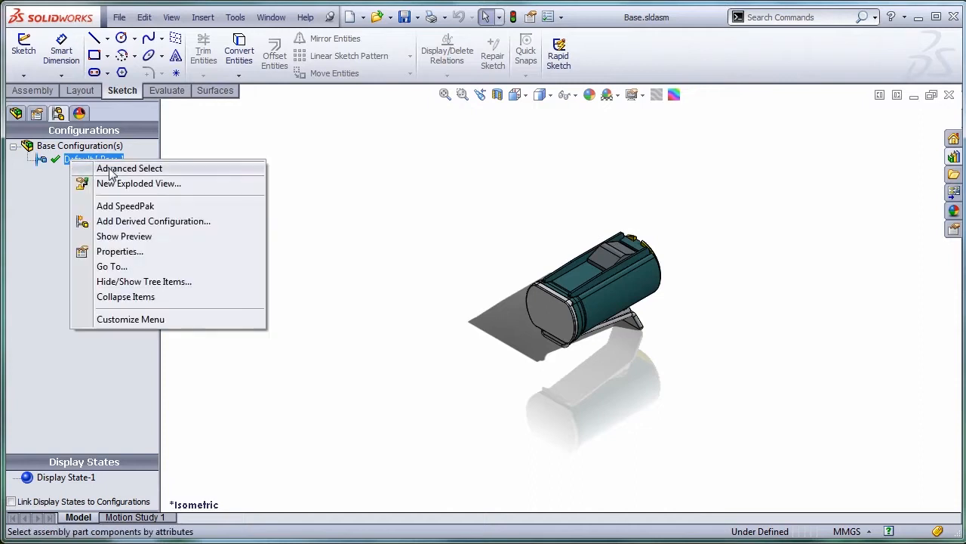
click(139, 183)
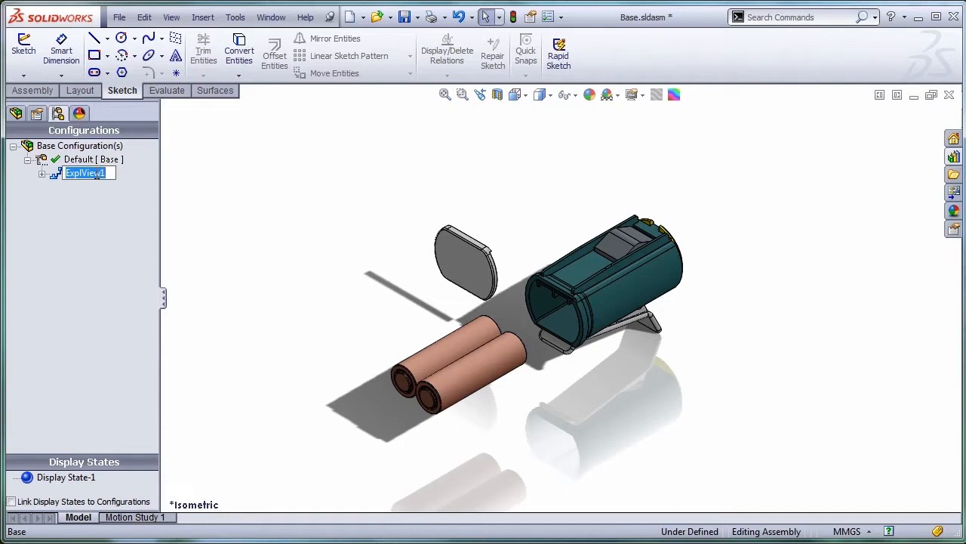
text(Batteries Out)
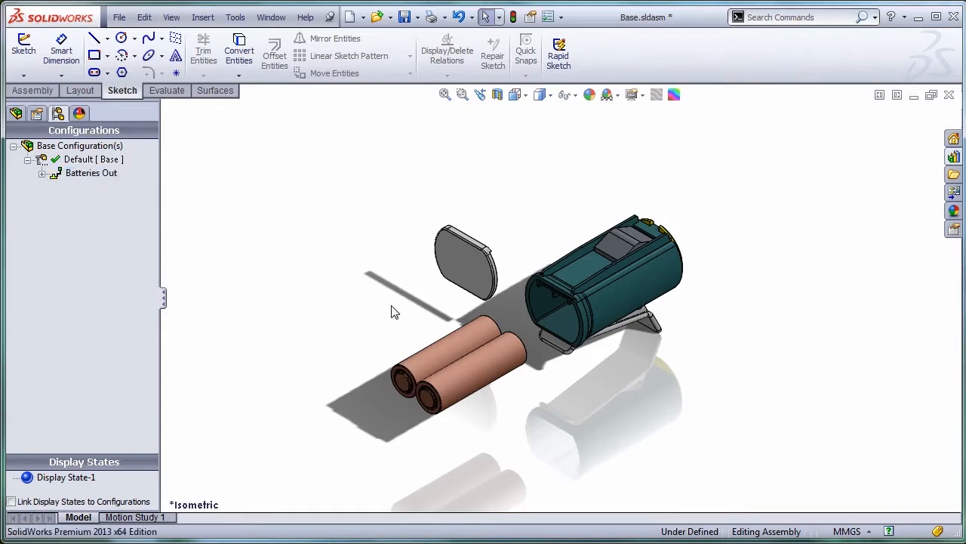
mouse_move(526, 229)
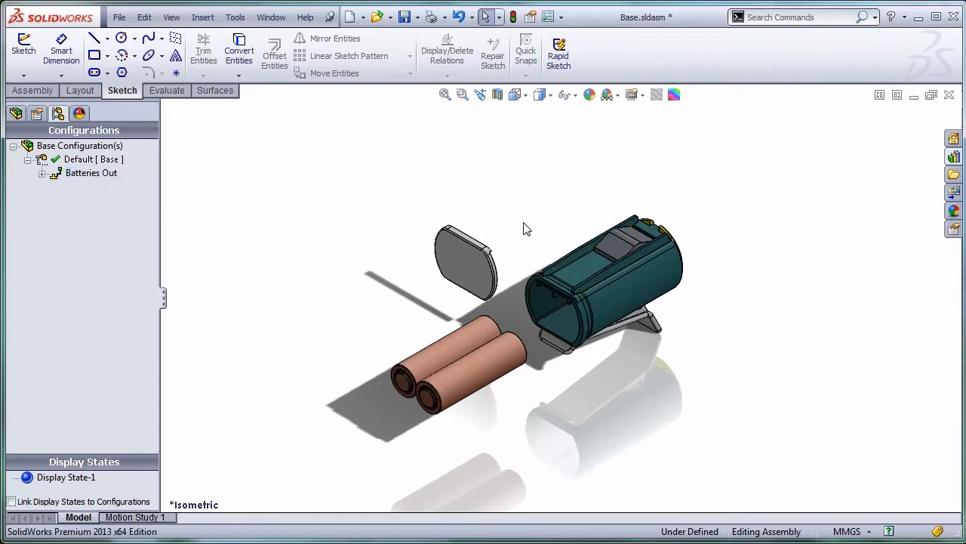
mouse_move(665, 317)
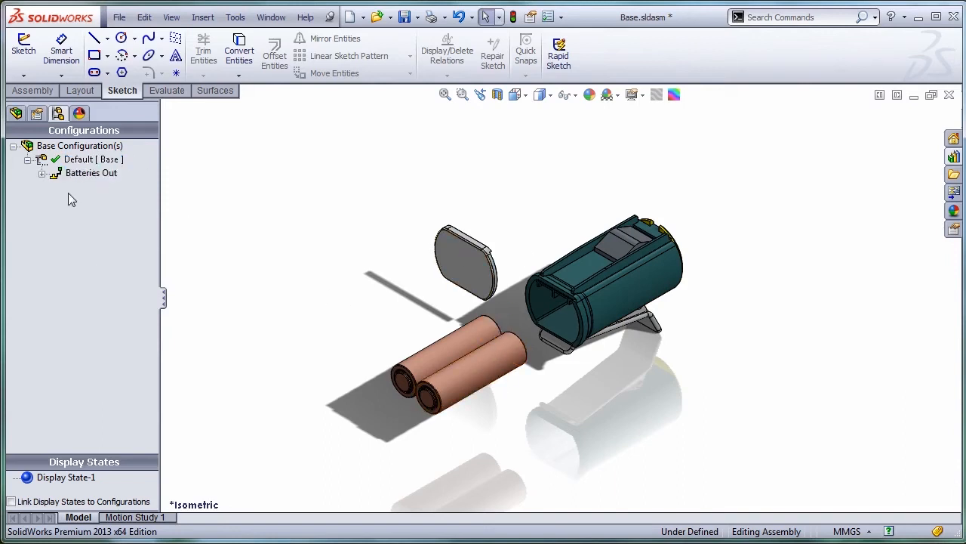
Copy the Batteries Out exploded view and rename the copy 'Complete Explode'.
click(91, 172)
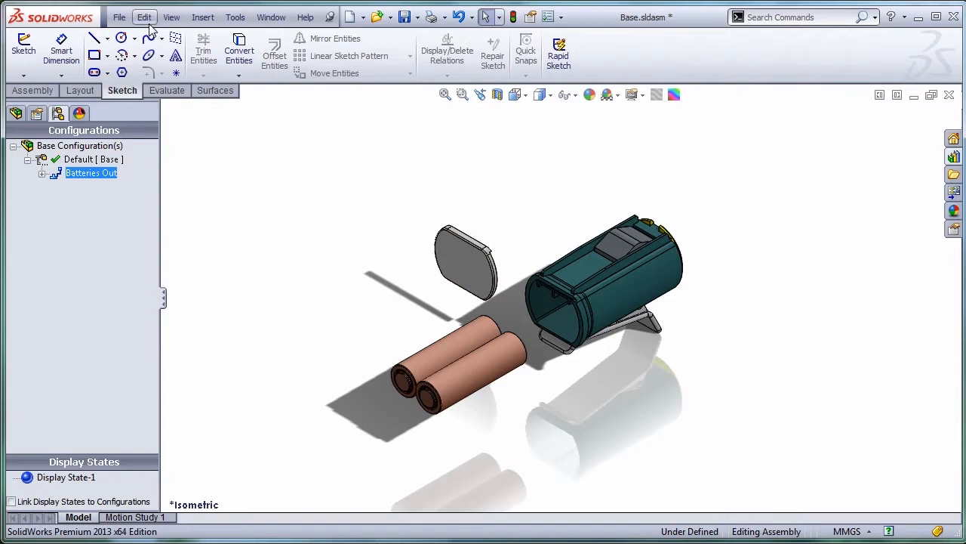
click(87, 159)
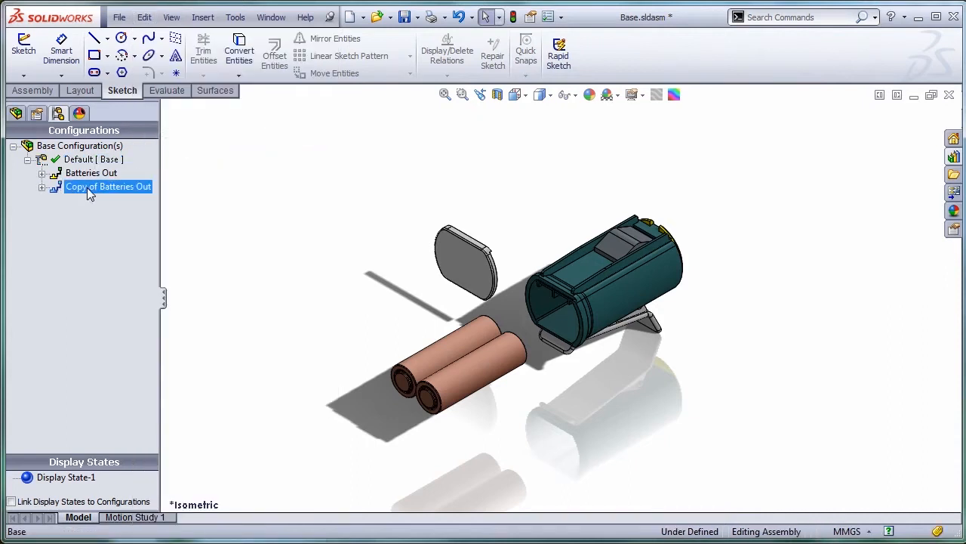
double_click(108, 186)
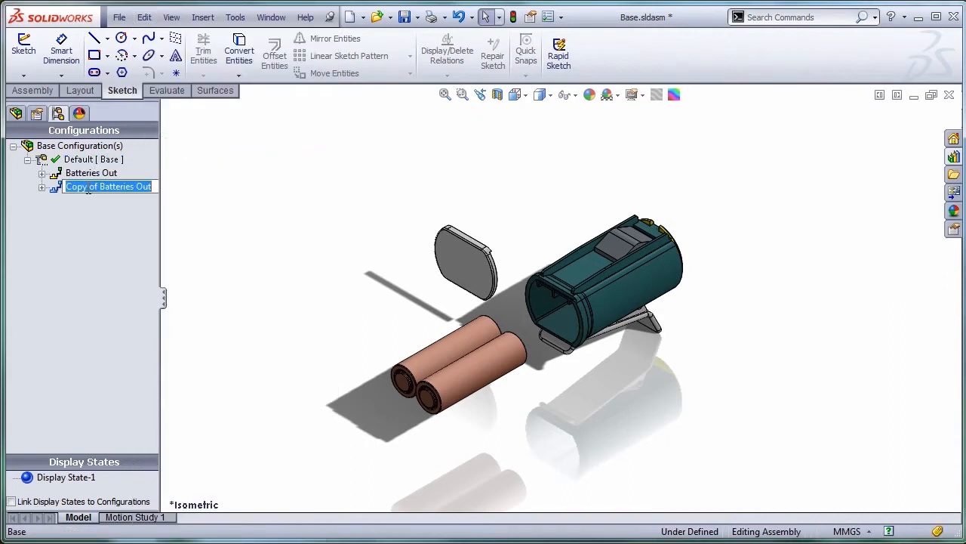
text(Complete)
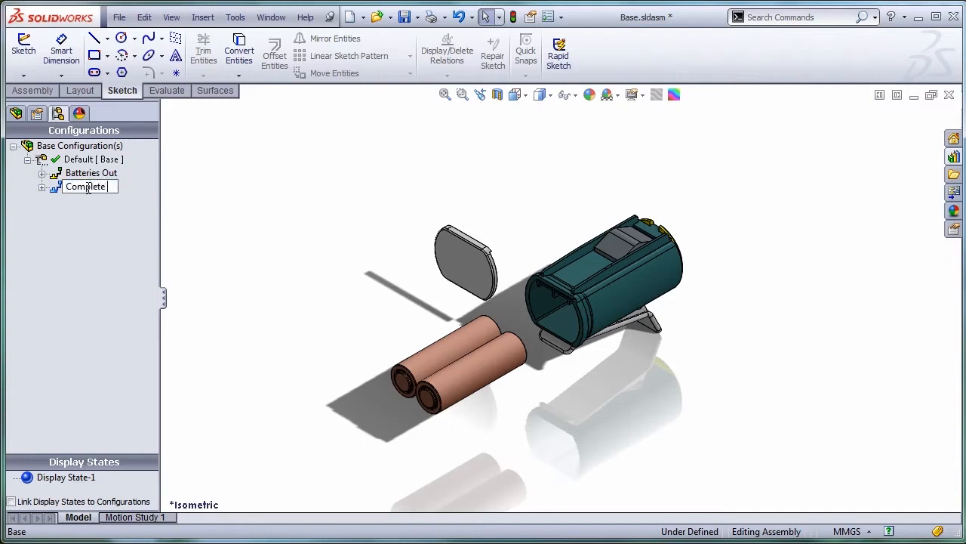
text(Explo)
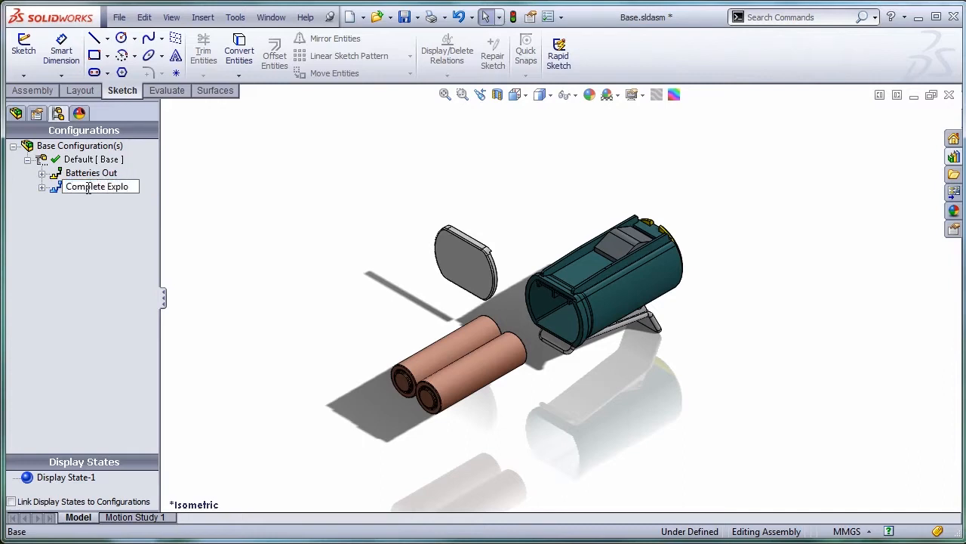
right_click(98, 187)
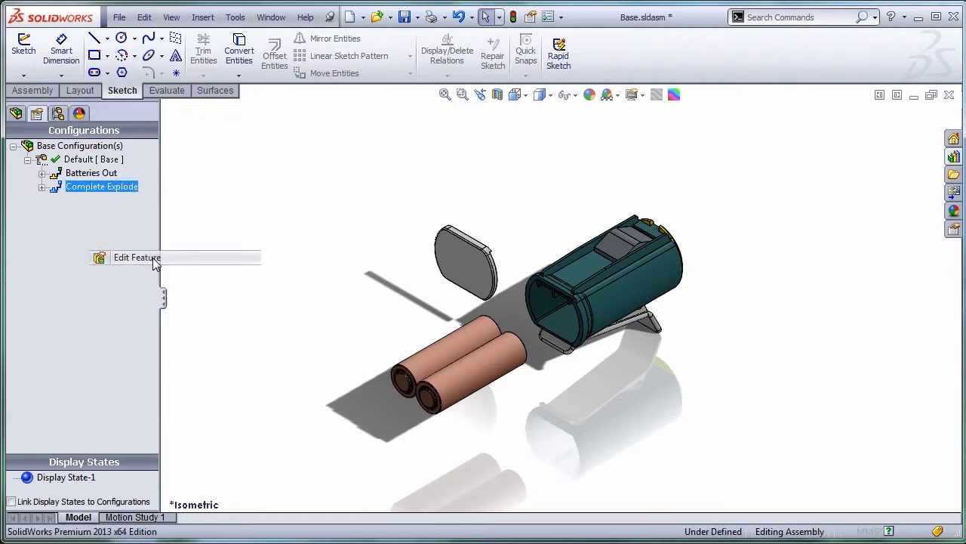
Edit Complete Explode and drag the clip out away from the holder.
click(136, 256)
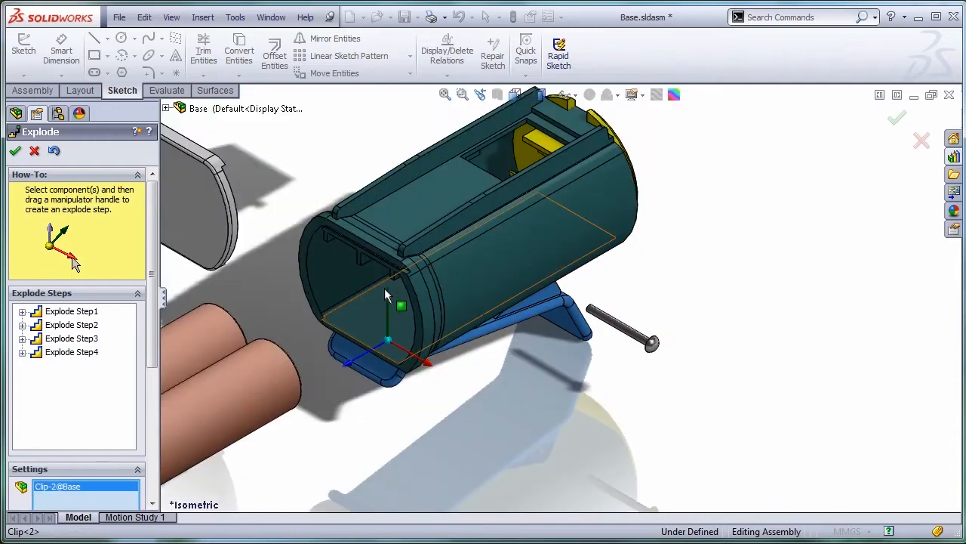
drag(400, 306, 463, 435)
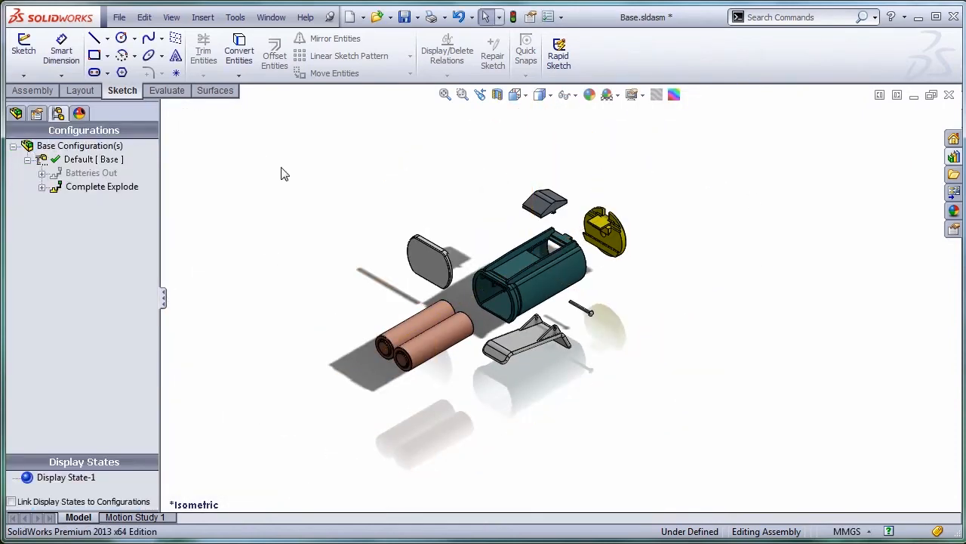
Check both exploded views, save Base, and rebuild the Exploded flashlight assembly.
click(92, 173)
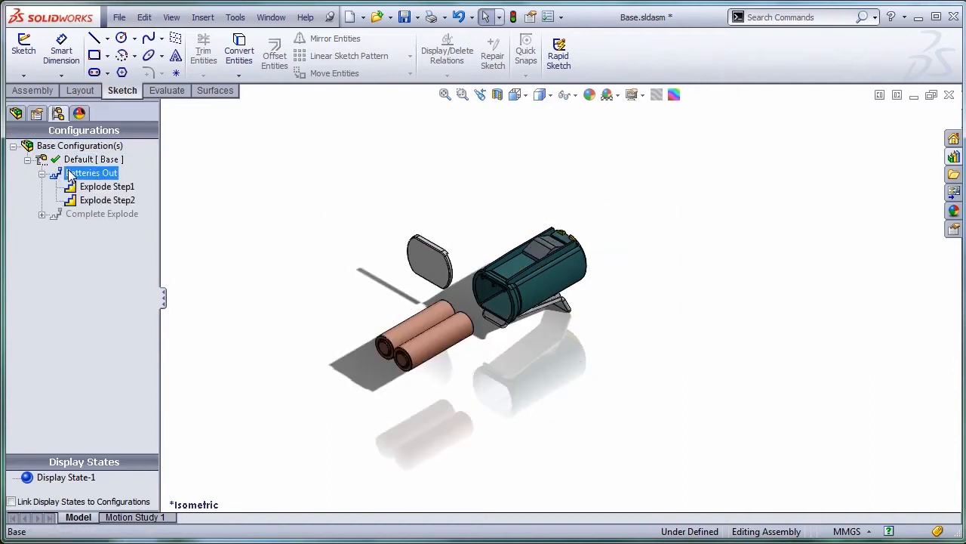
click(102, 213)
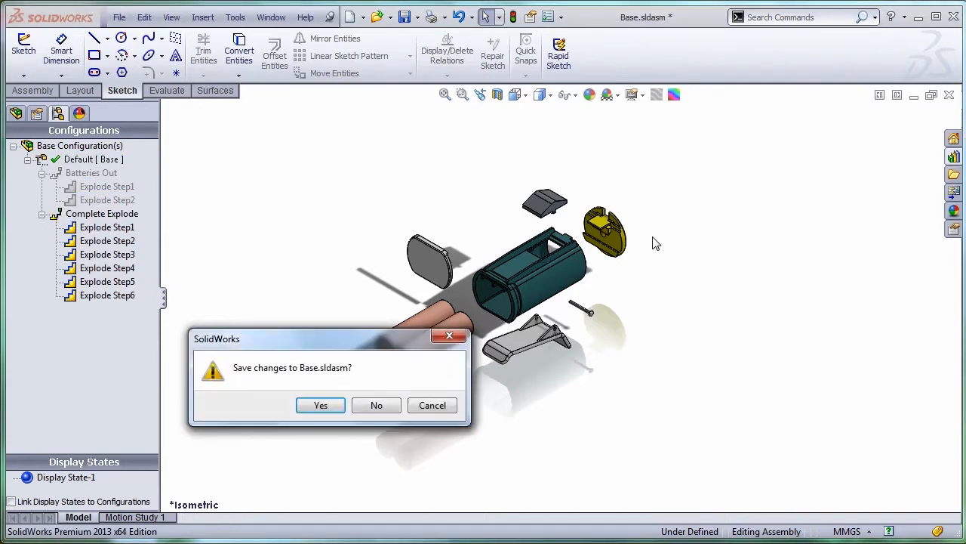
click(320, 405)
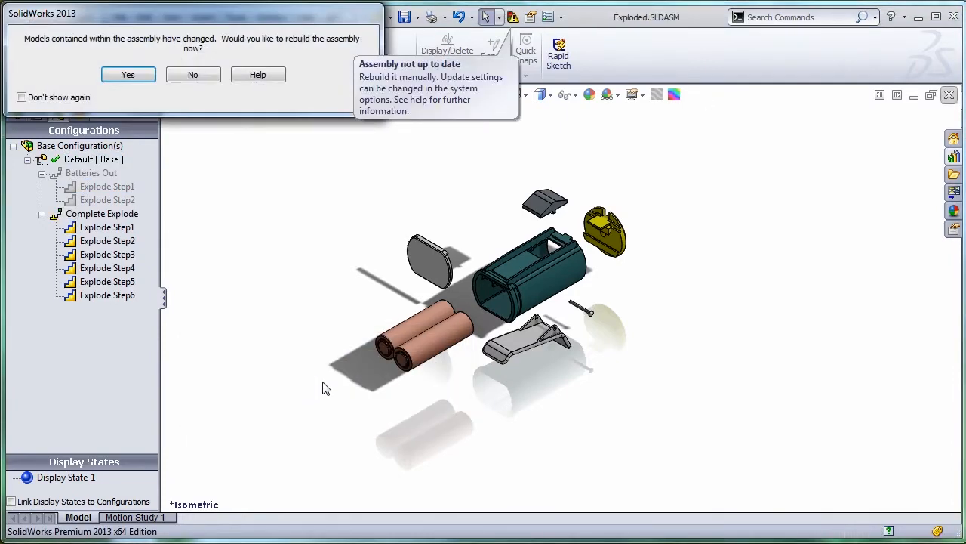
click(128, 74)
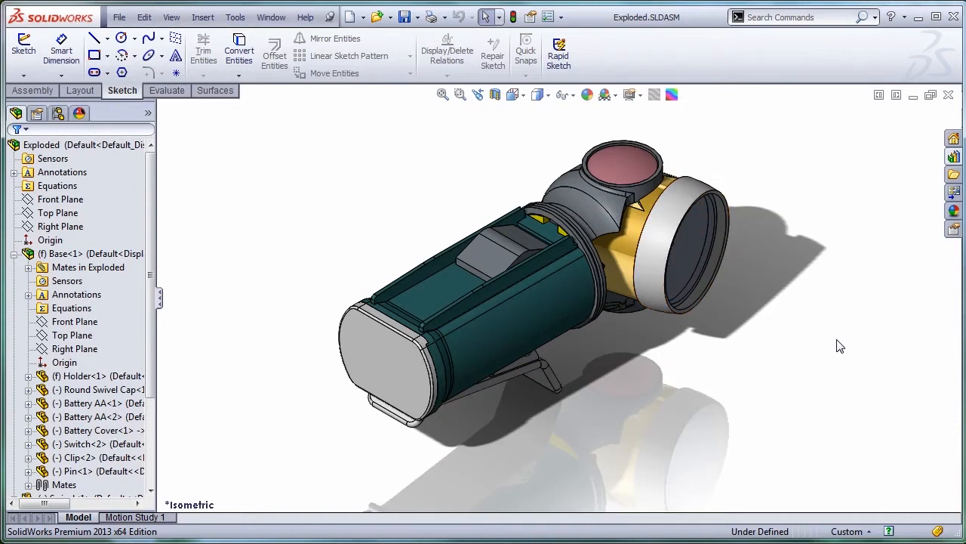
Create a flashlight exploded view that reuses Base's Batteries Out explode arrangement.
click(58, 113)
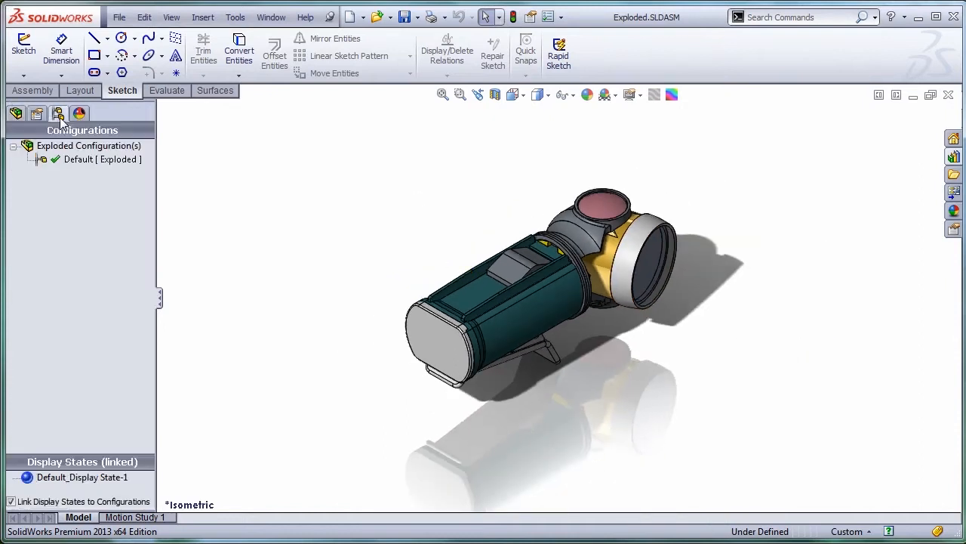
right_click(102, 159)
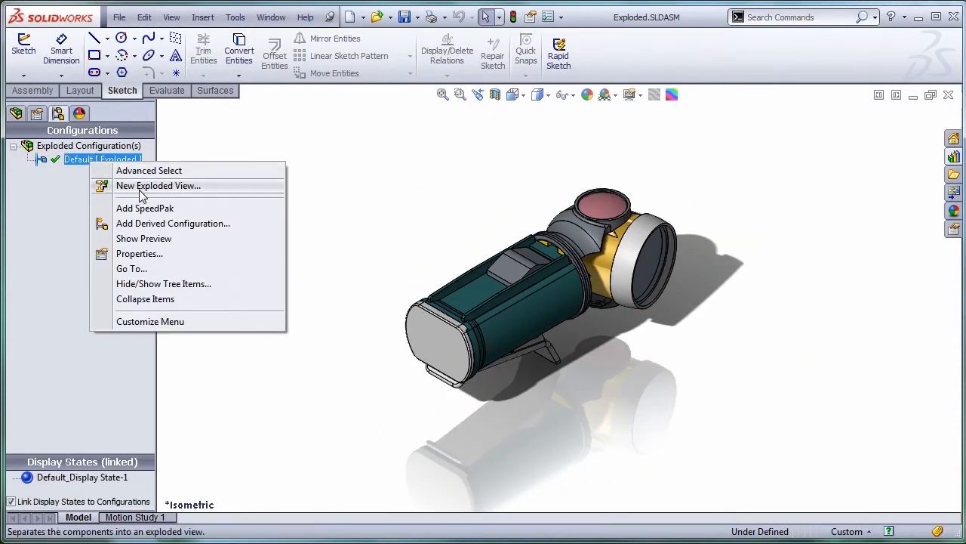
click(158, 185)
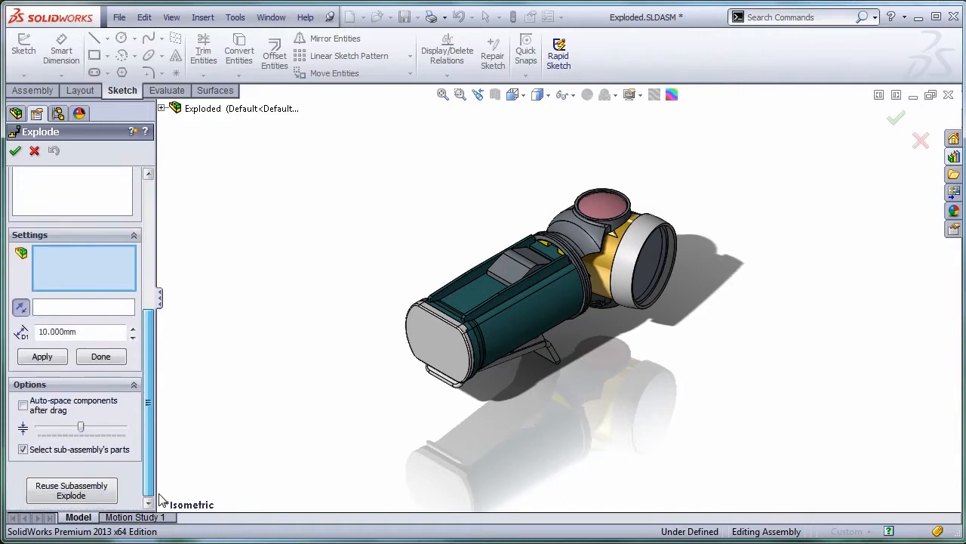
click(525, 314)
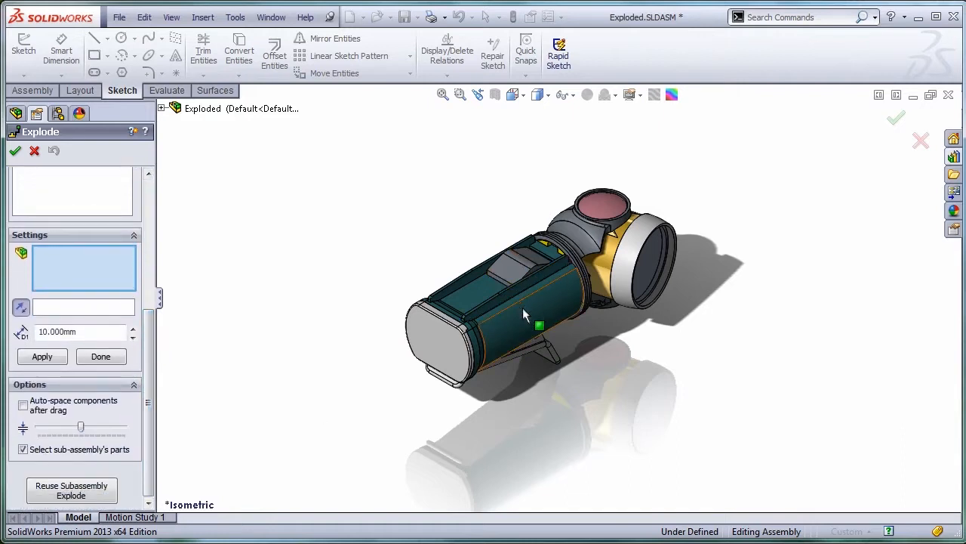
click(525, 313)
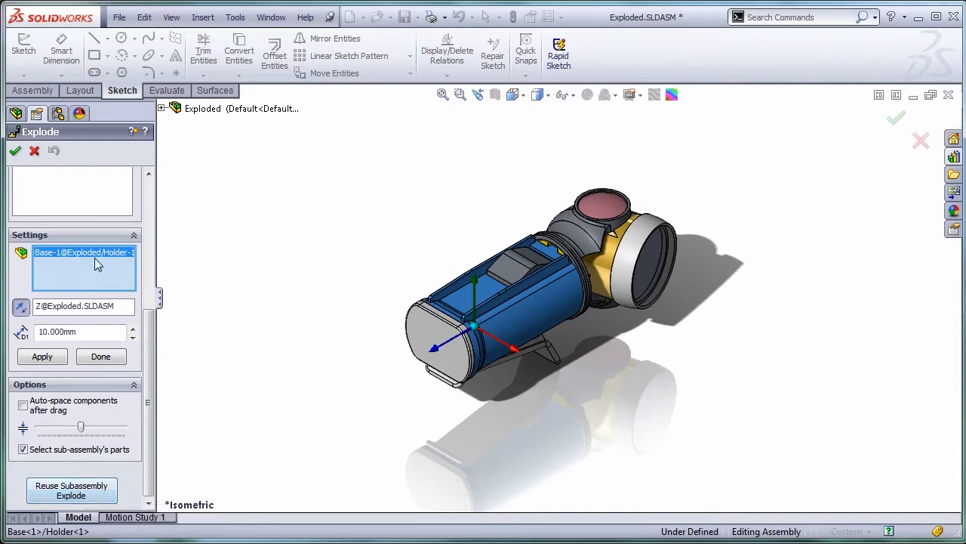
mouse_move(81, 498)
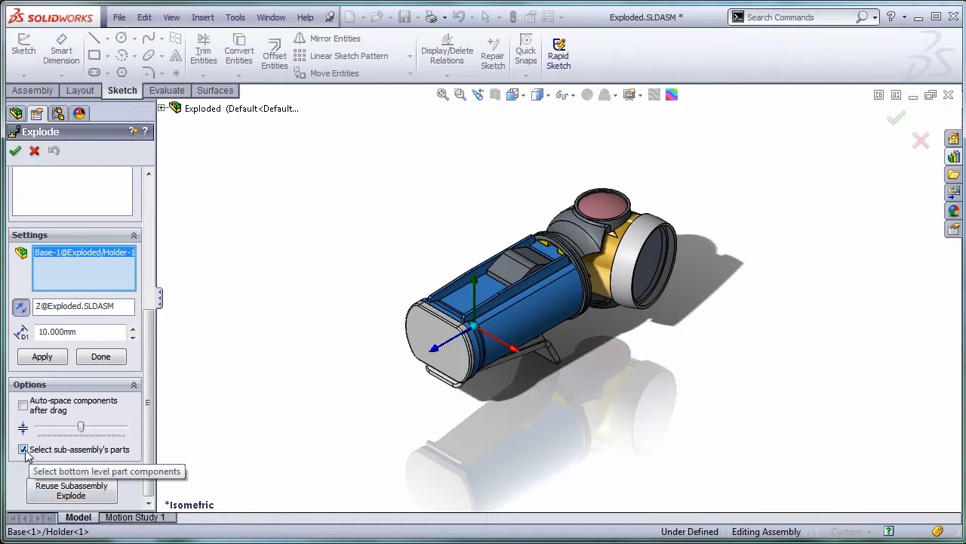
click(23, 448)
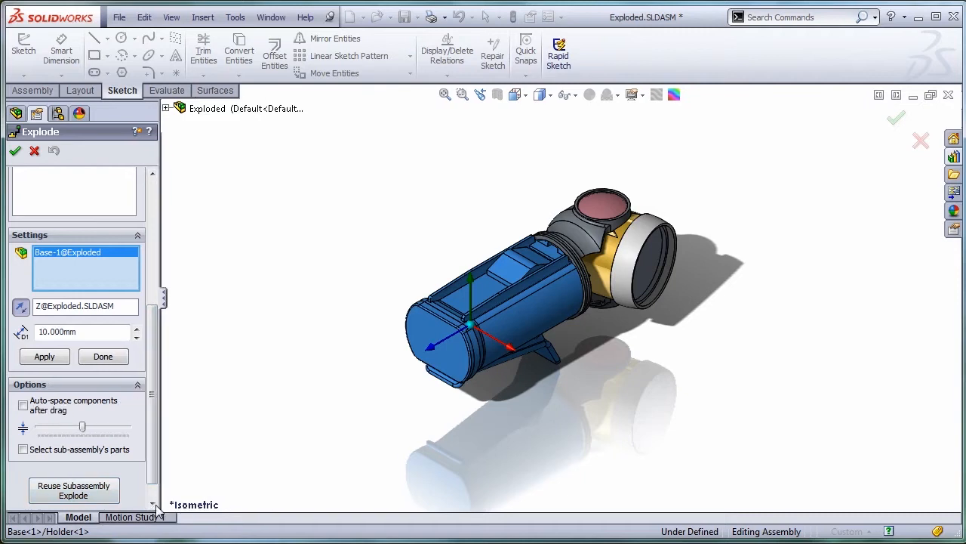
click(119, 496)
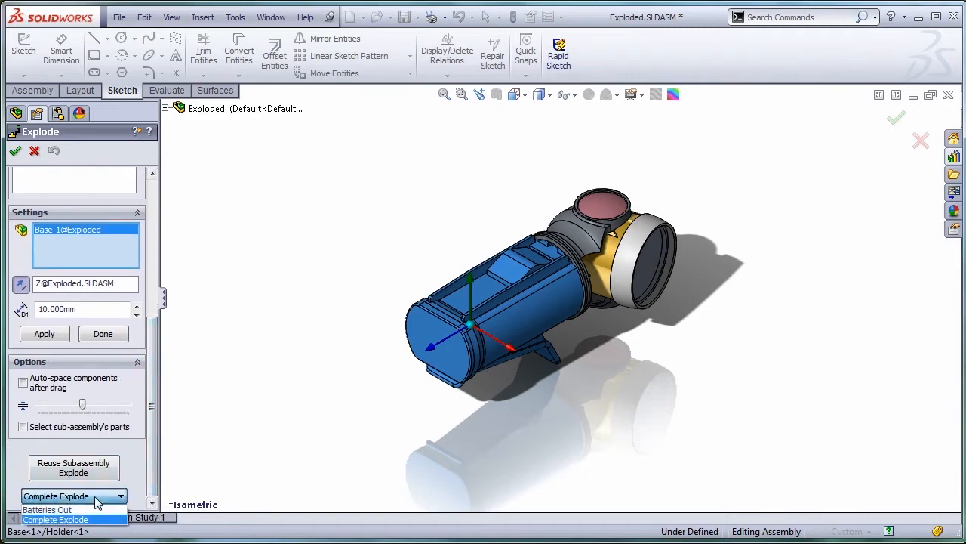
mouse_move(75, 509)
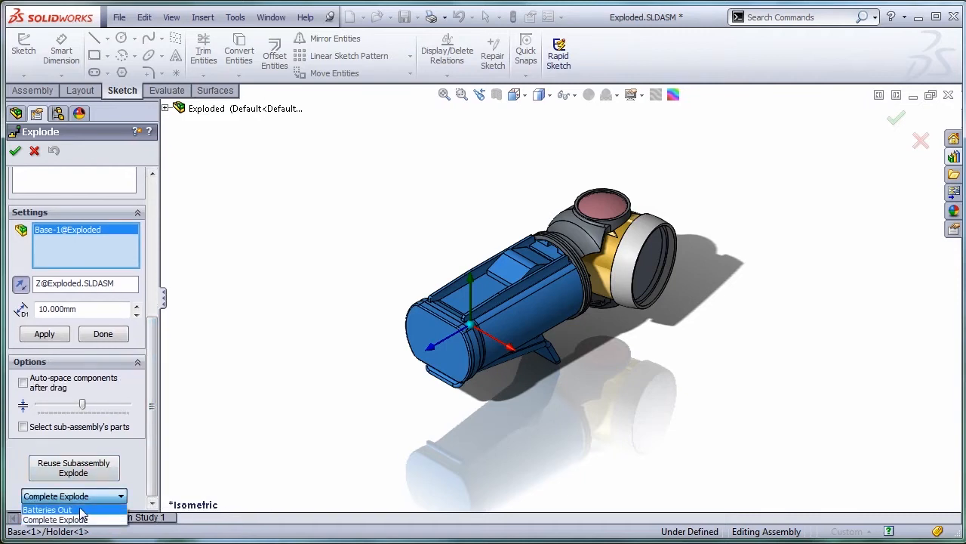
click(47, 509)
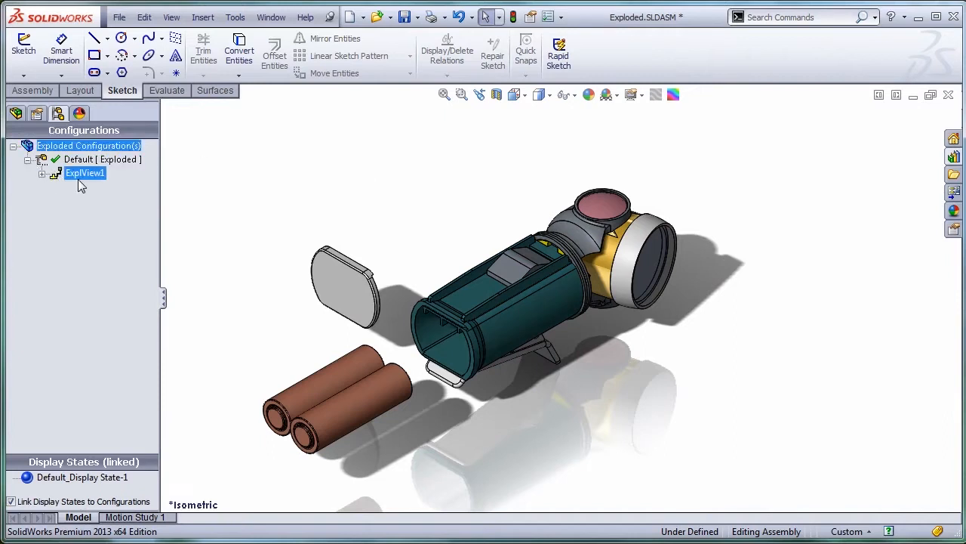
Rename ExplView1 to 'REmove Batteries'.
click(85, 173)
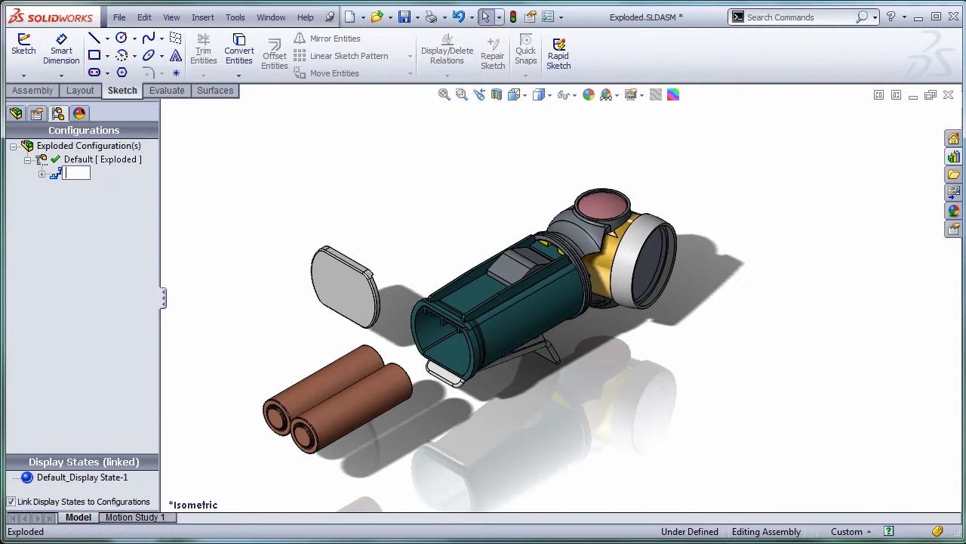
text(REmove)
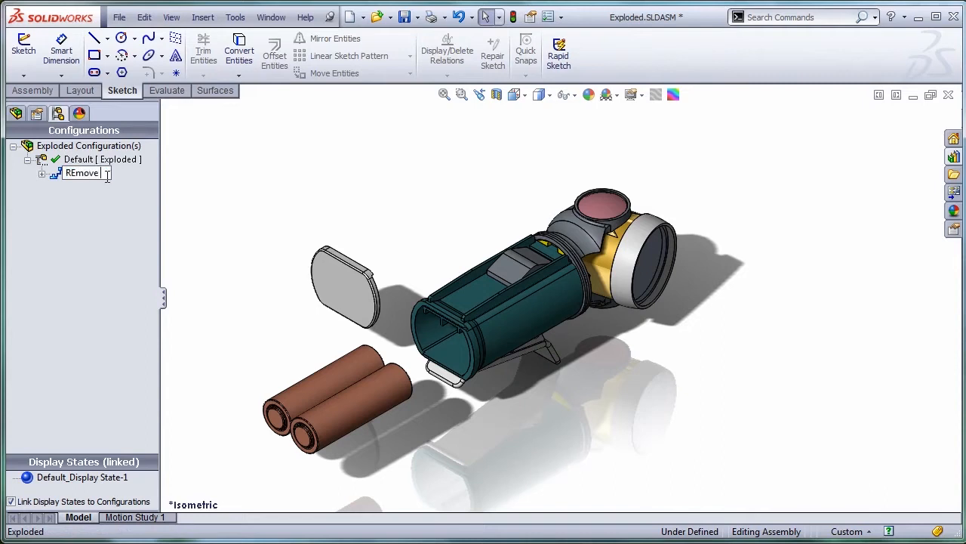
text(Batteries)
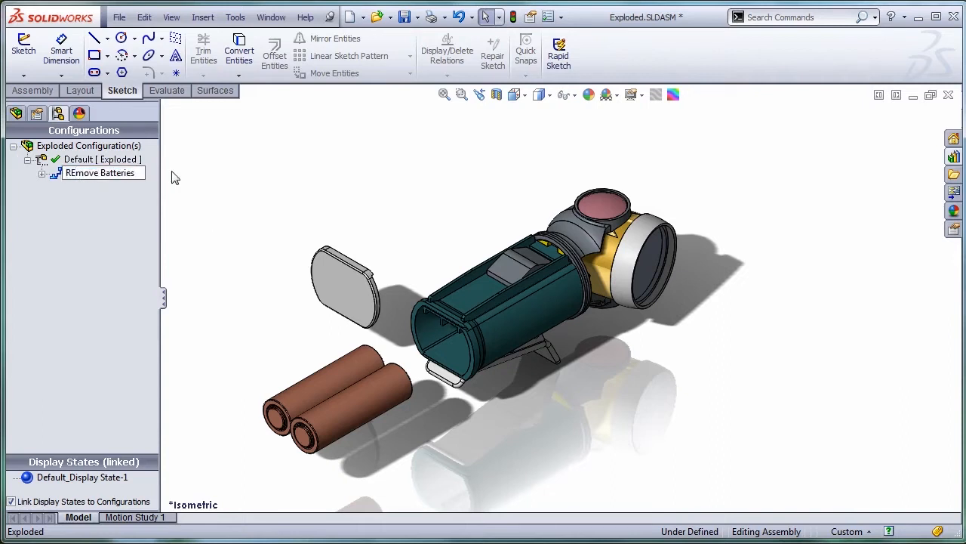
click(102, 158)
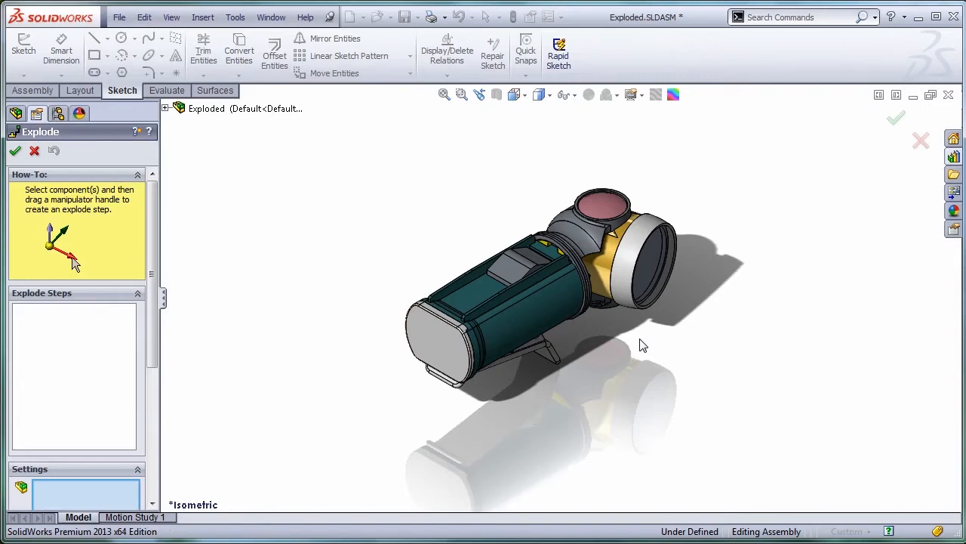
Drag the swivel clip out, then edit Explode Step1 to pull it below the body.
drag(642, 345, 637, 368)
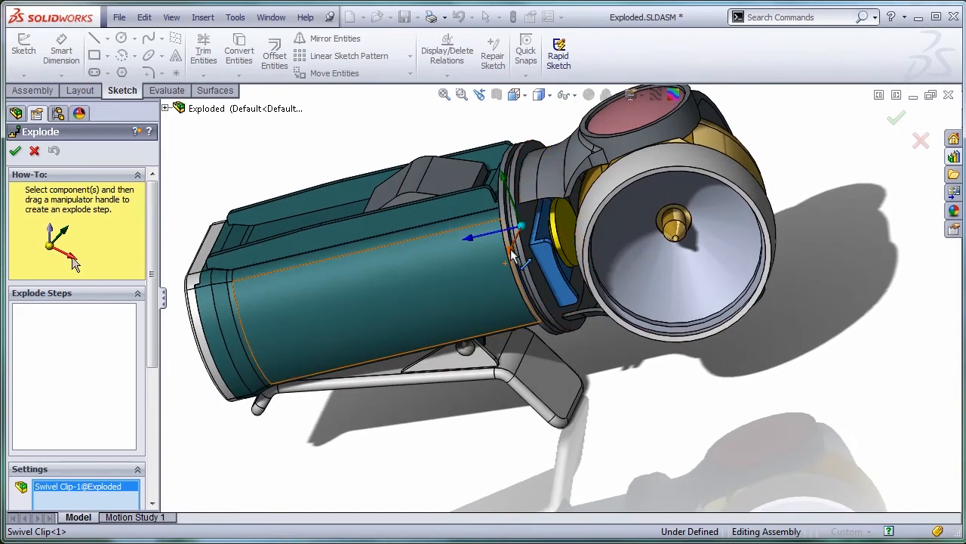
drag(521, 227, 574, 283)
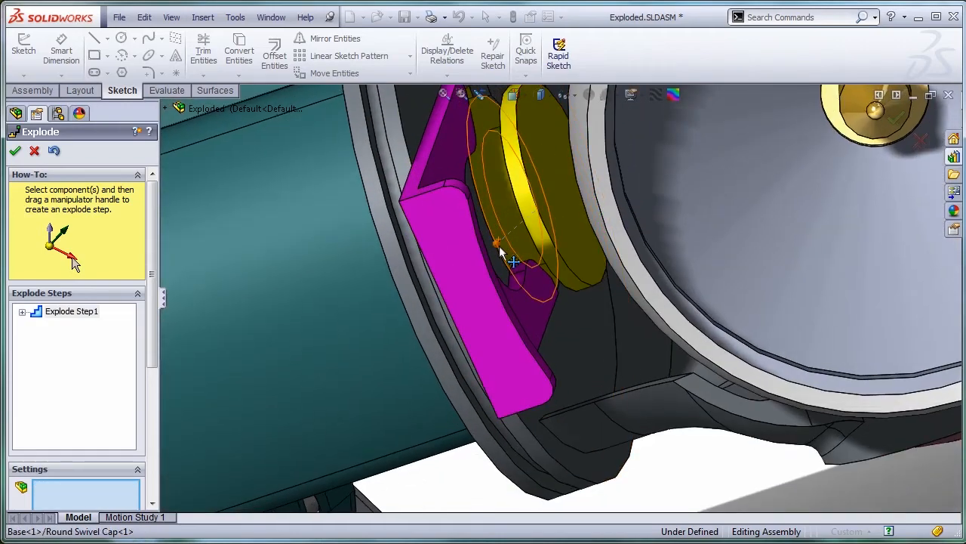
drag(513, 261, 514, 249)
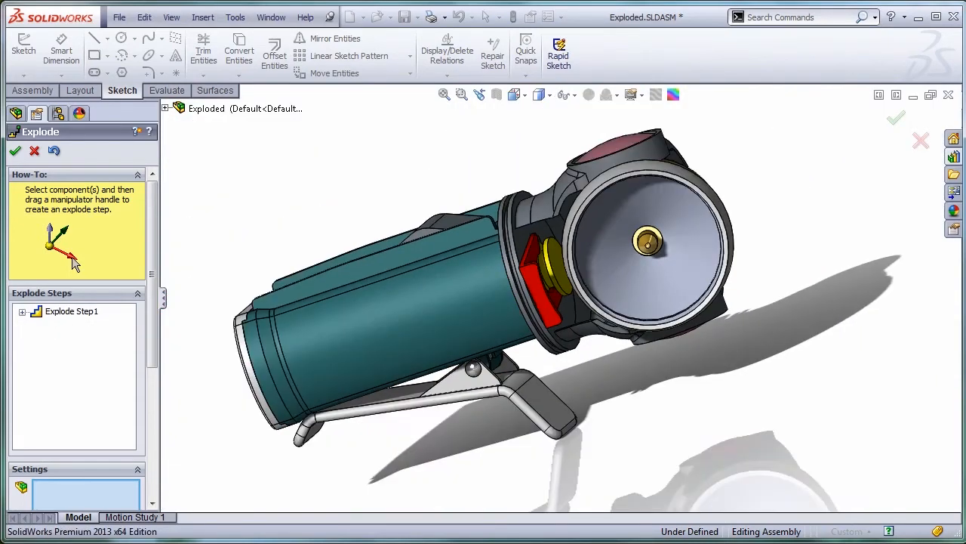
right_click(70, 311)
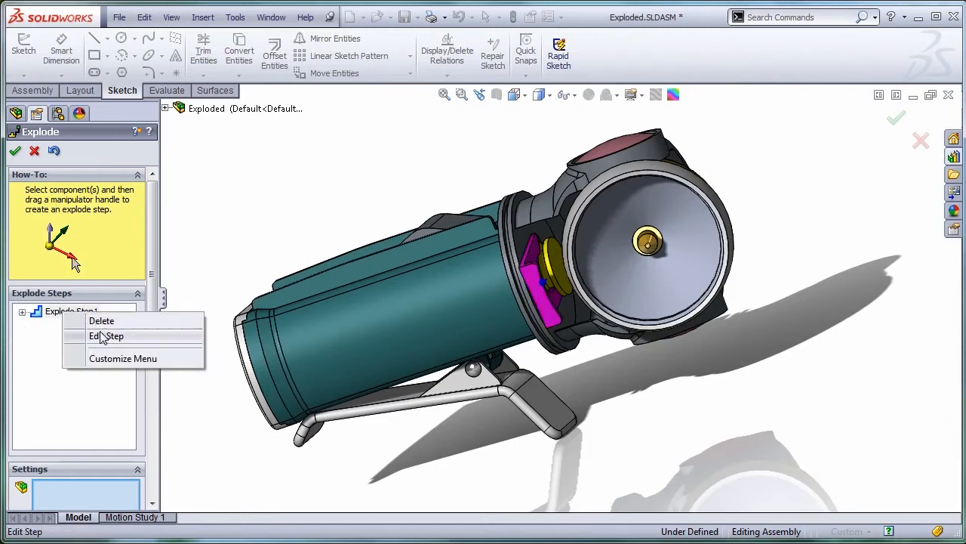
click(107, 336)
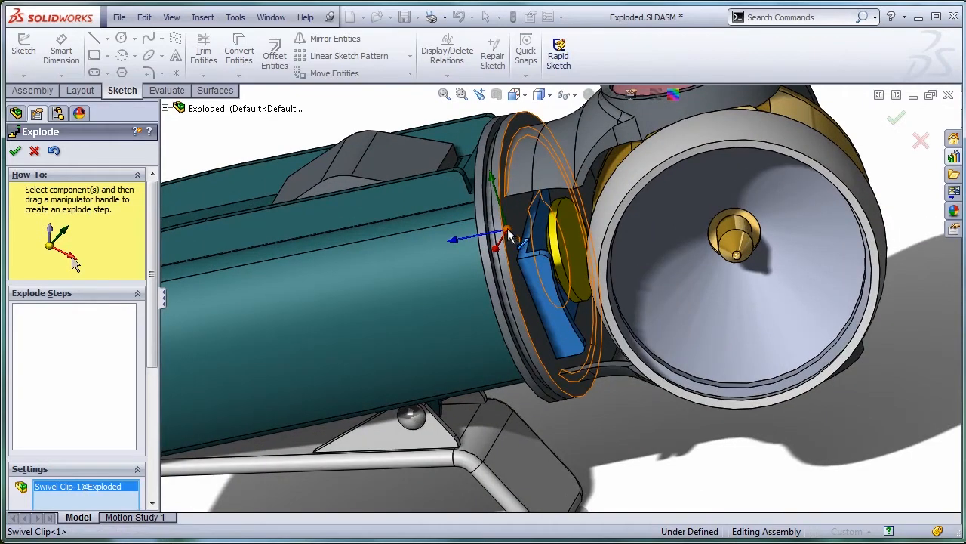
drag(505, 235, 539, 294)
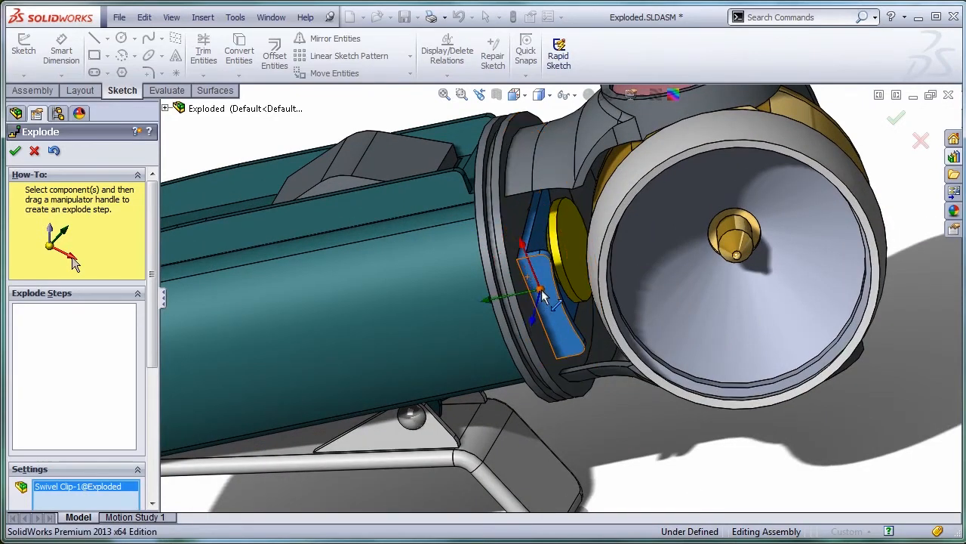
drag(539, 295, 529, 359)
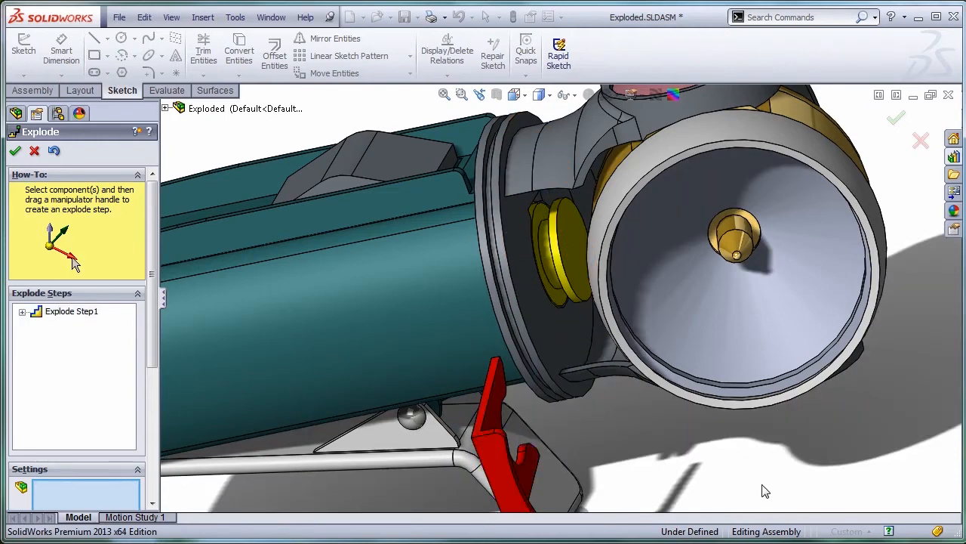
key(space)
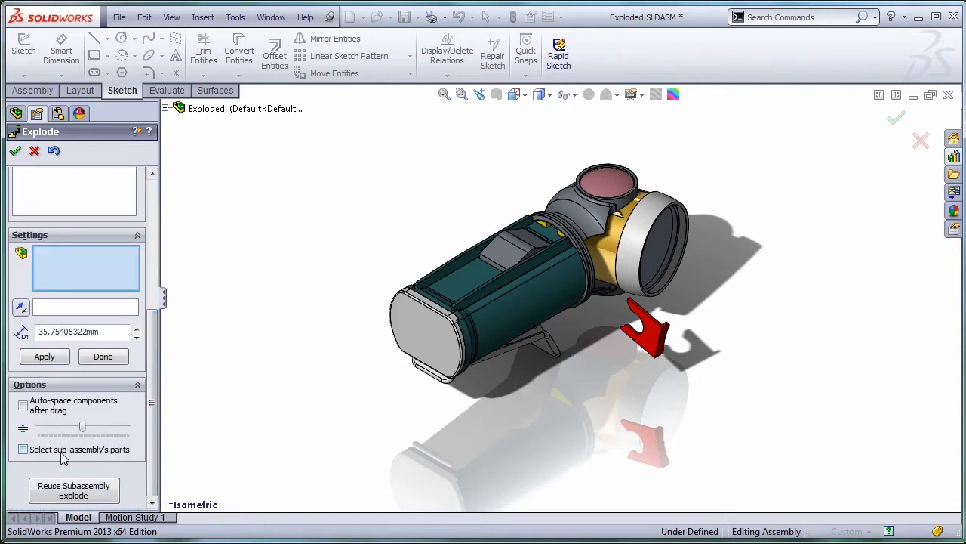
Select the battery body and apply its Complete Explode arrangement.
click(453, 317)
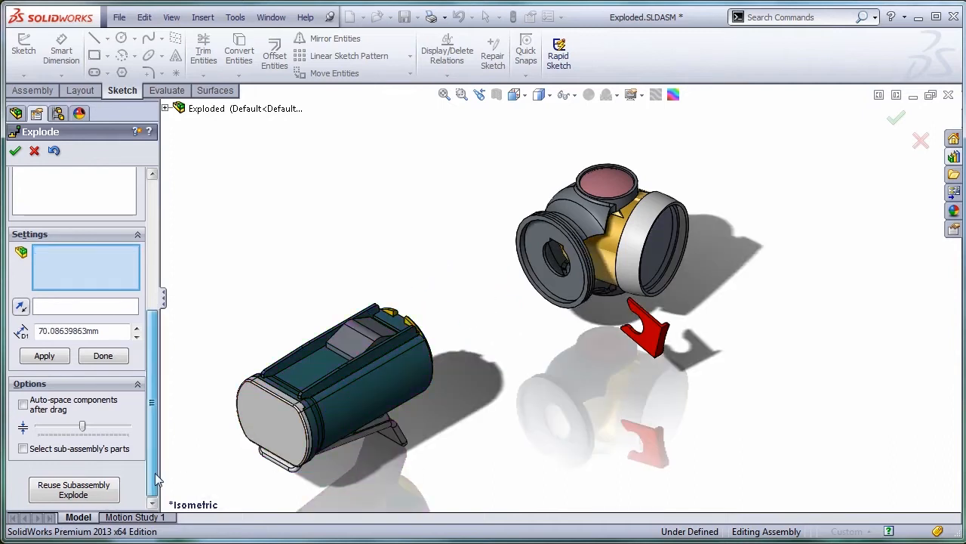
click(332, 377)
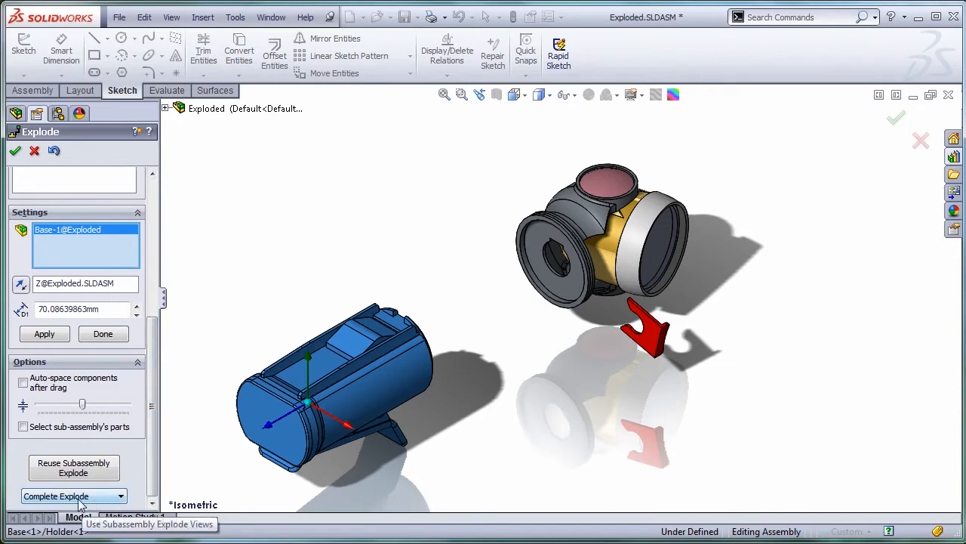
click(57, 496)
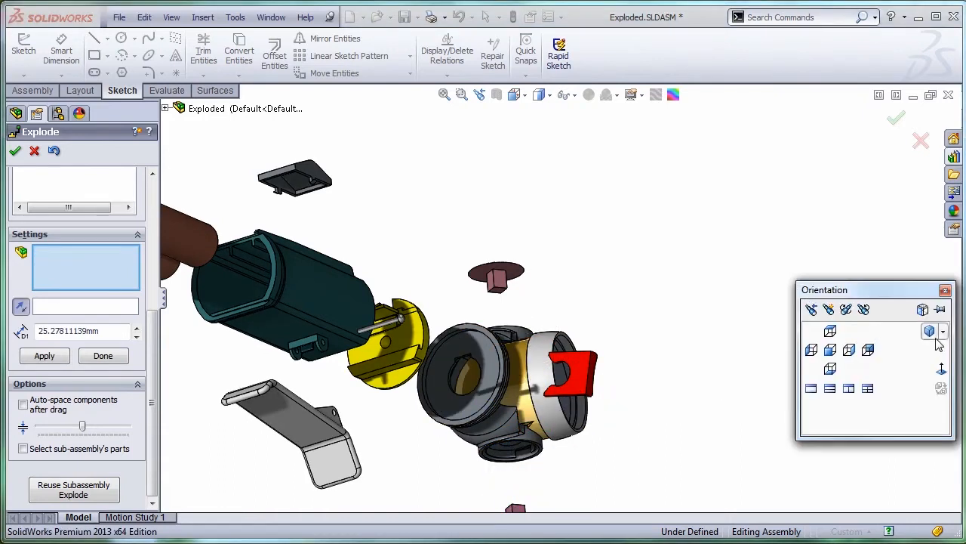
In isometric view, enable auto-spacing and select the front head parts to explode.
click(929, 331)
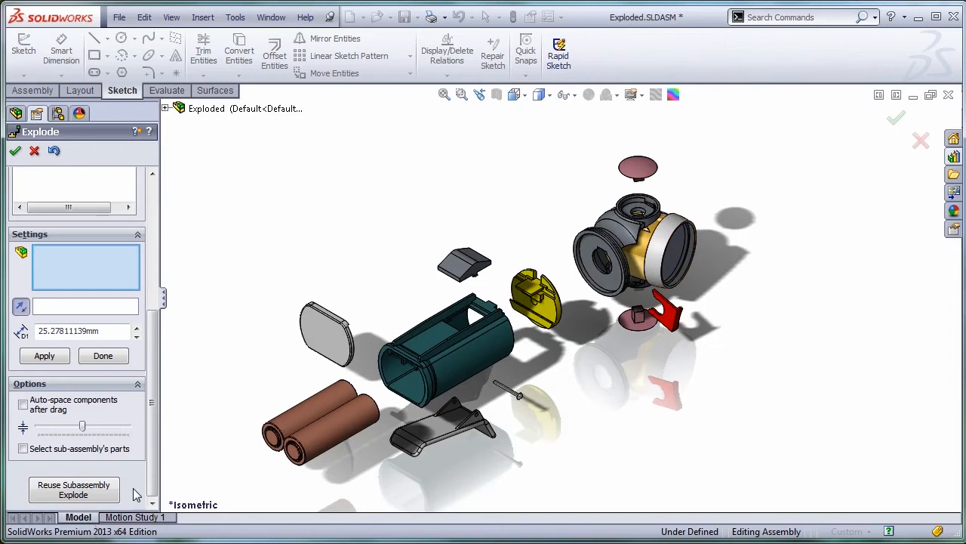
click(23, 404)
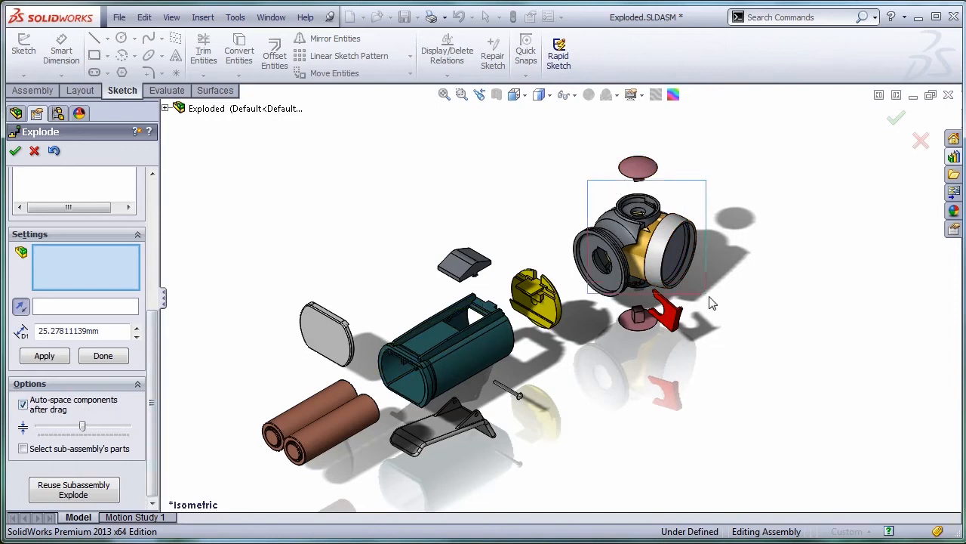
click(638, 249)
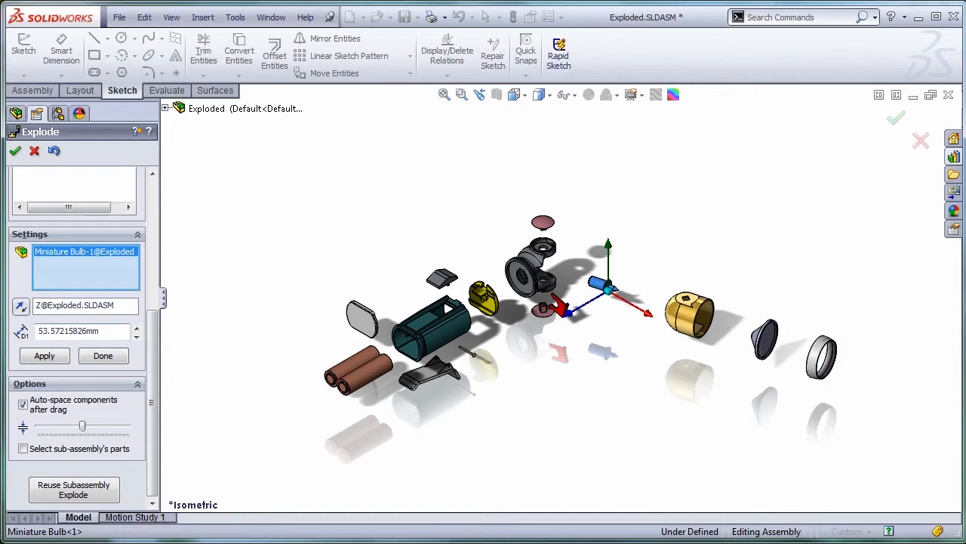
right_click(86, 257)
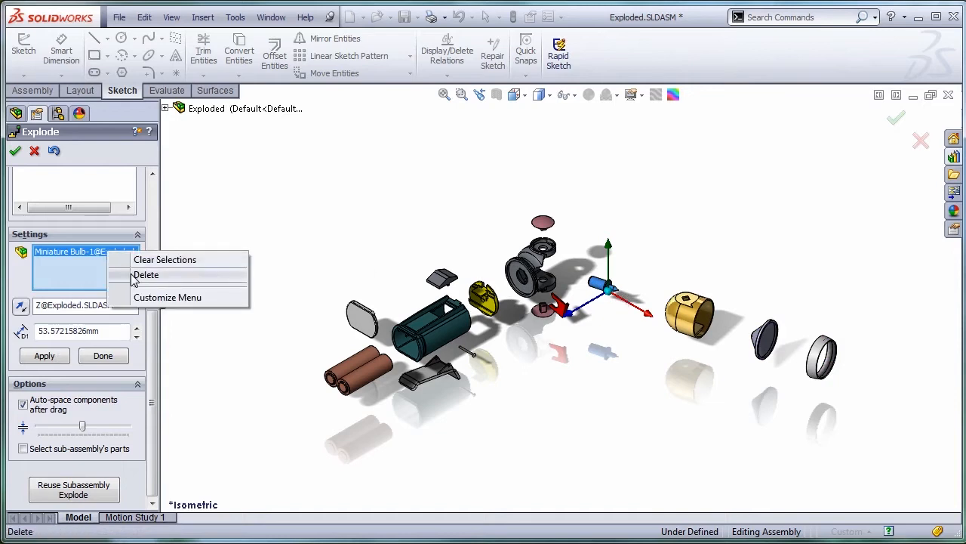
Deselect the extra component and confirm ExplView1 with bulb, head, reflector and lens cover chained out.
click(146, 274)
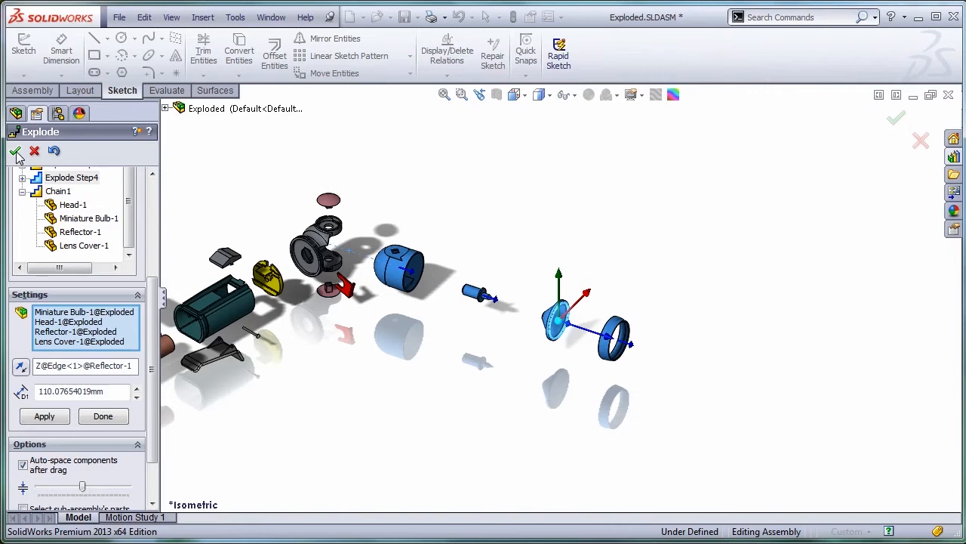
click(17, 151)
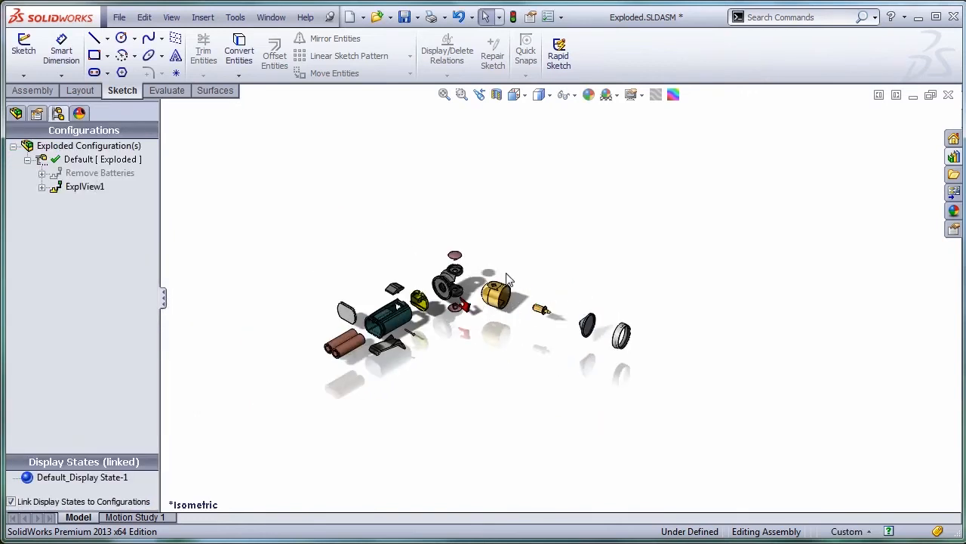
Rename ExplView1 to 'Complete Explode', save the assembly, and return to the flashlight window.
click(84, 187)
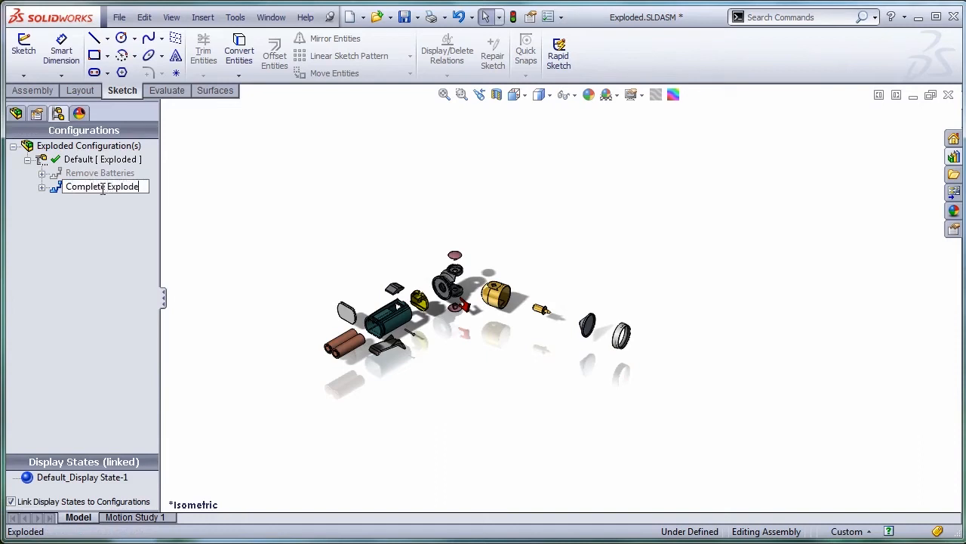
click(102, 186)
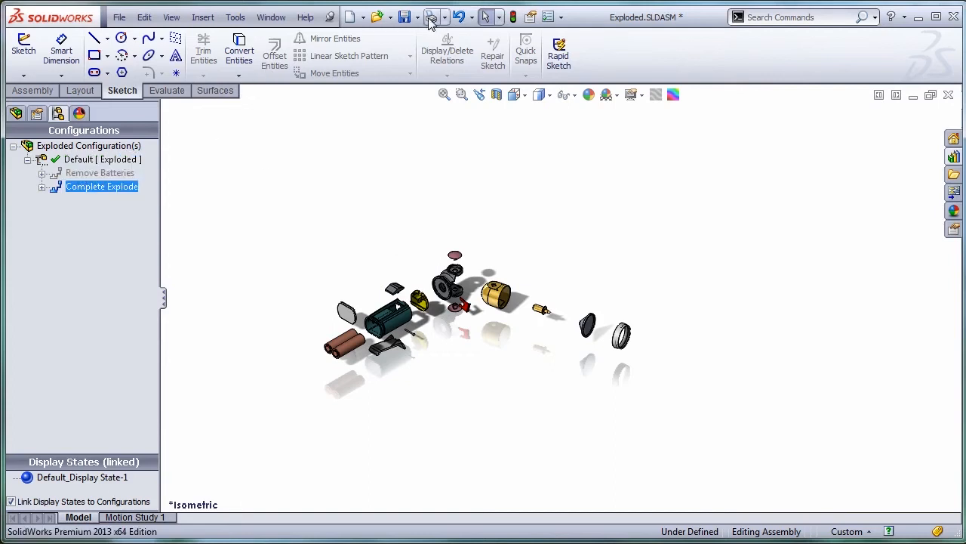
click(407, 16)
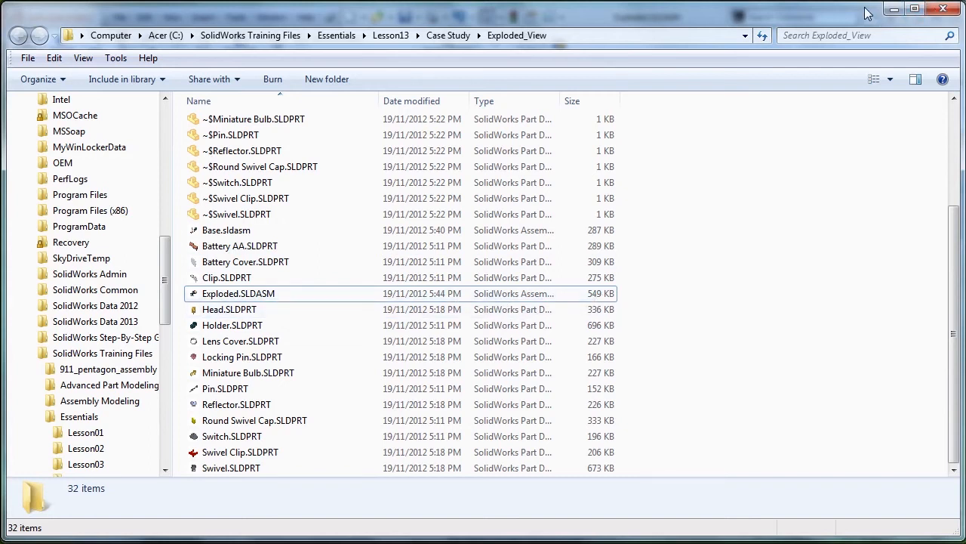
double_click(238, 293)
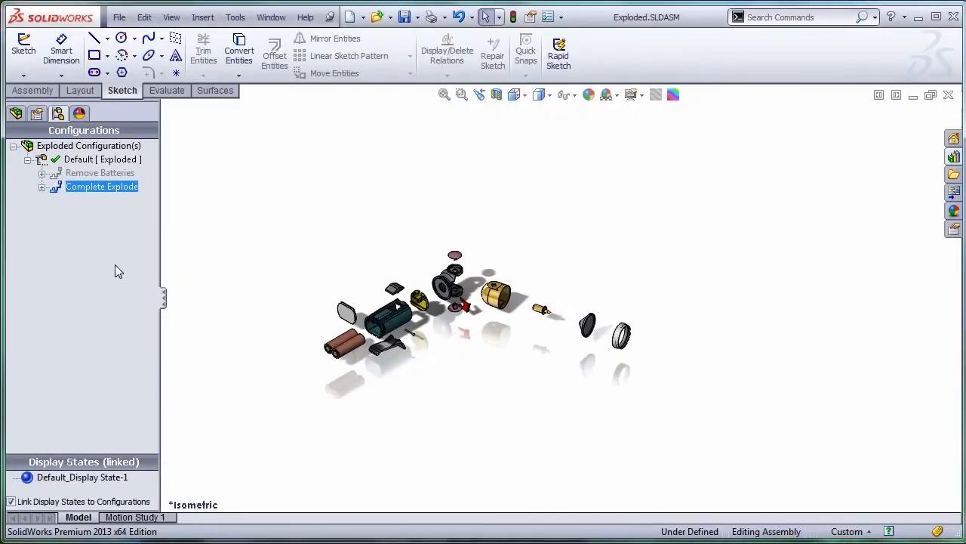
Add a configuration named 'REmove Batteries' to the top-level flashlight assembly.
click(88, 145)
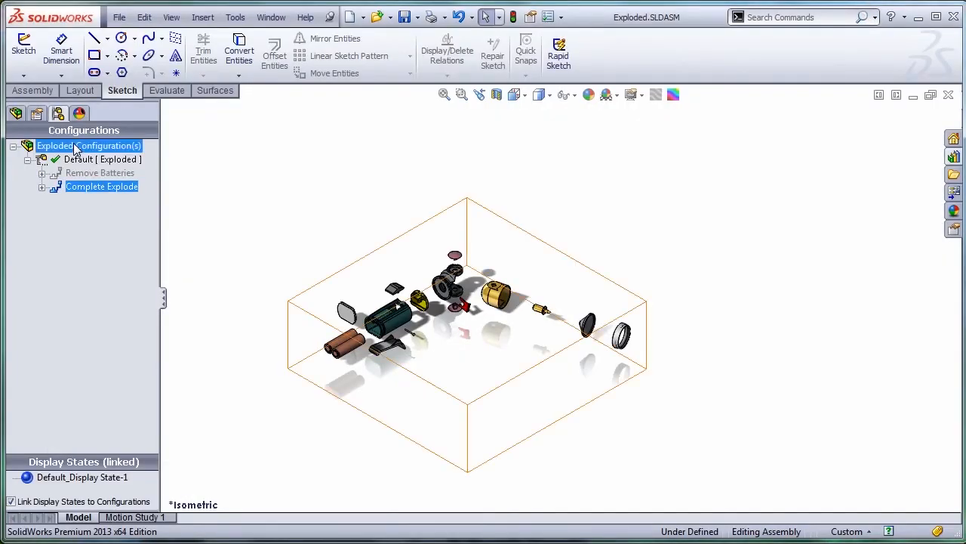
click(101, 186)
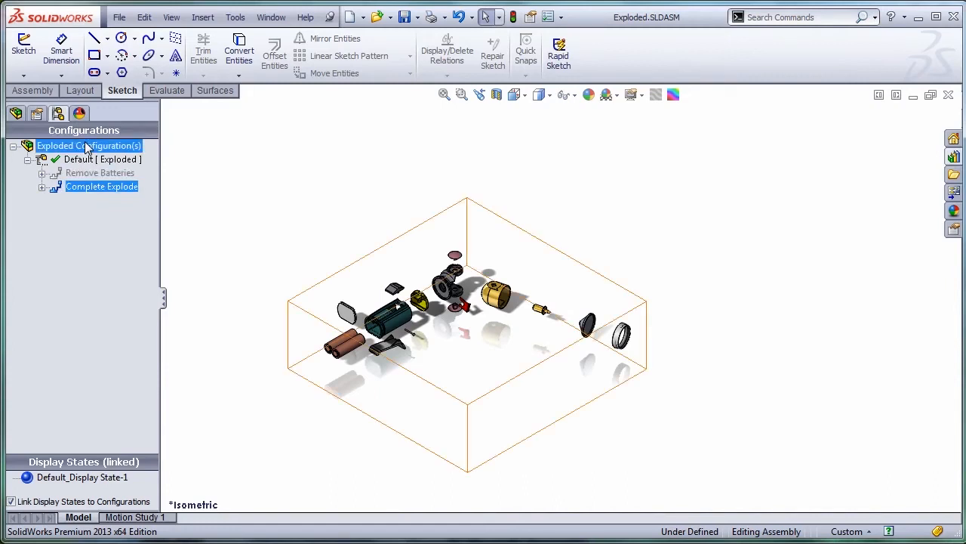
right_click(83, 145)
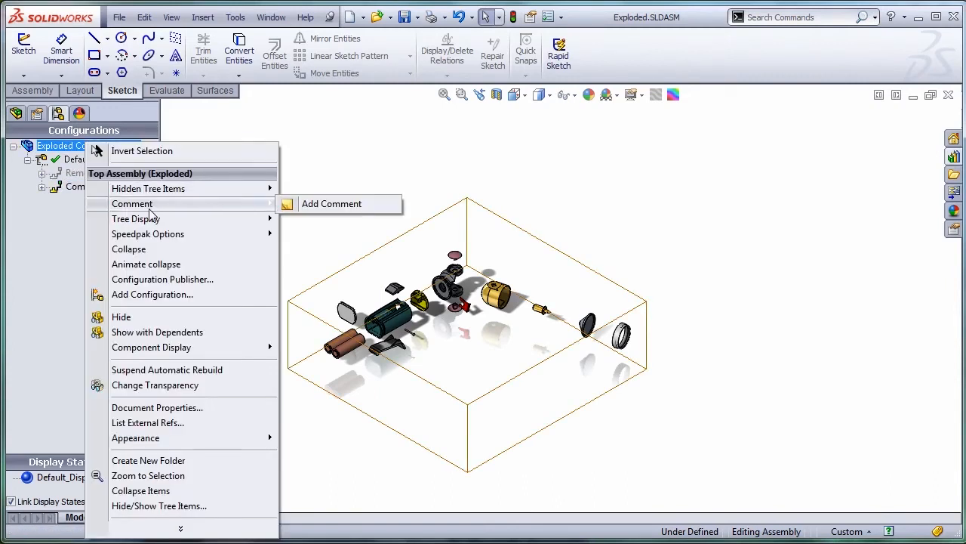
click(152, 293)
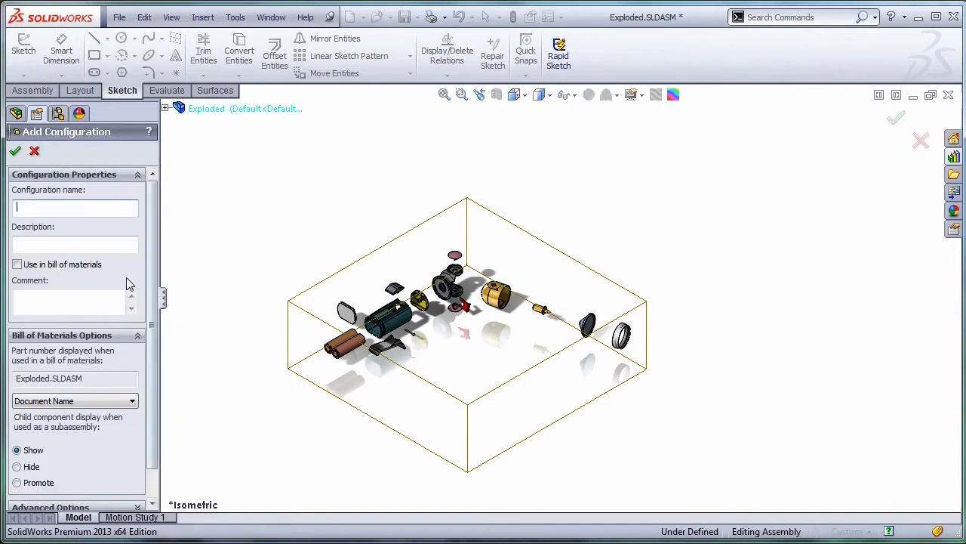
text(Ba)
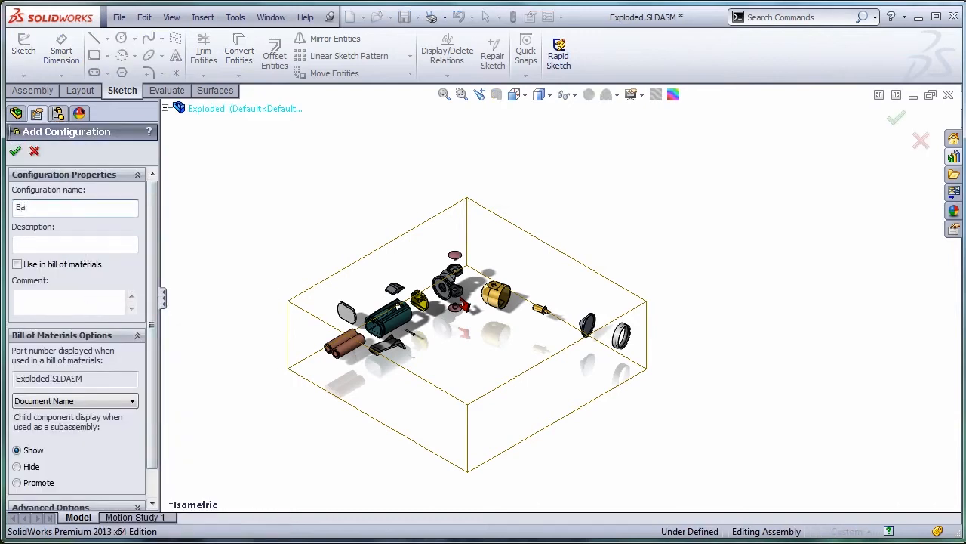
key(BackSpace)
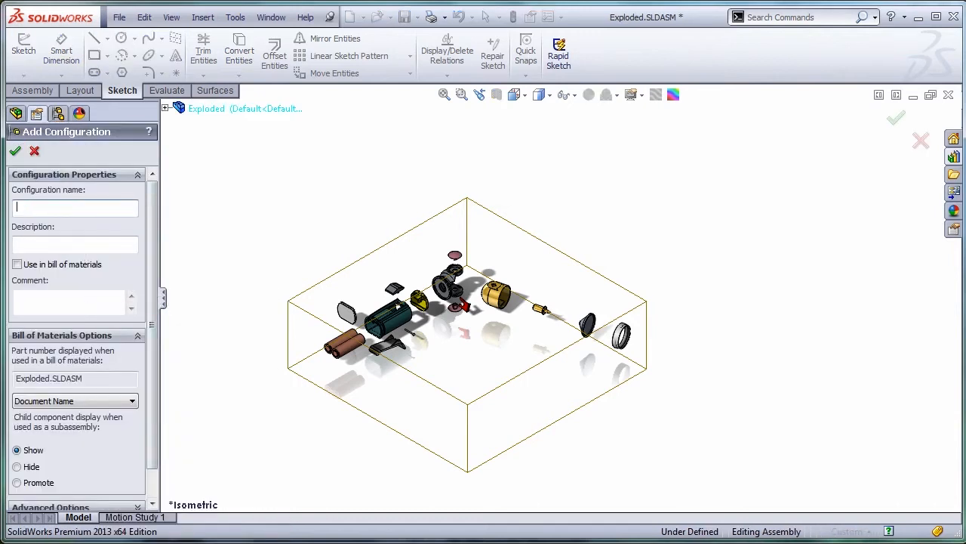
text(REmove Batt)
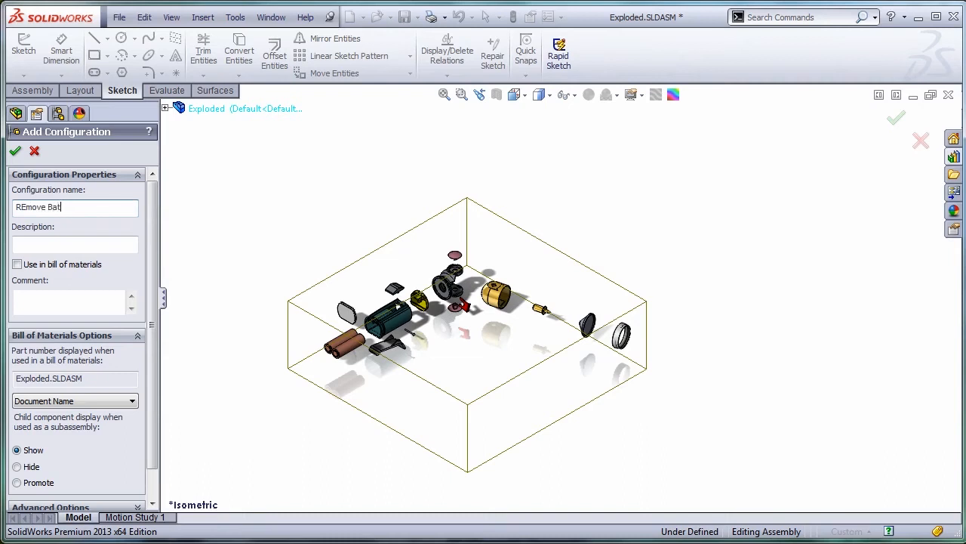
click(15, 150)
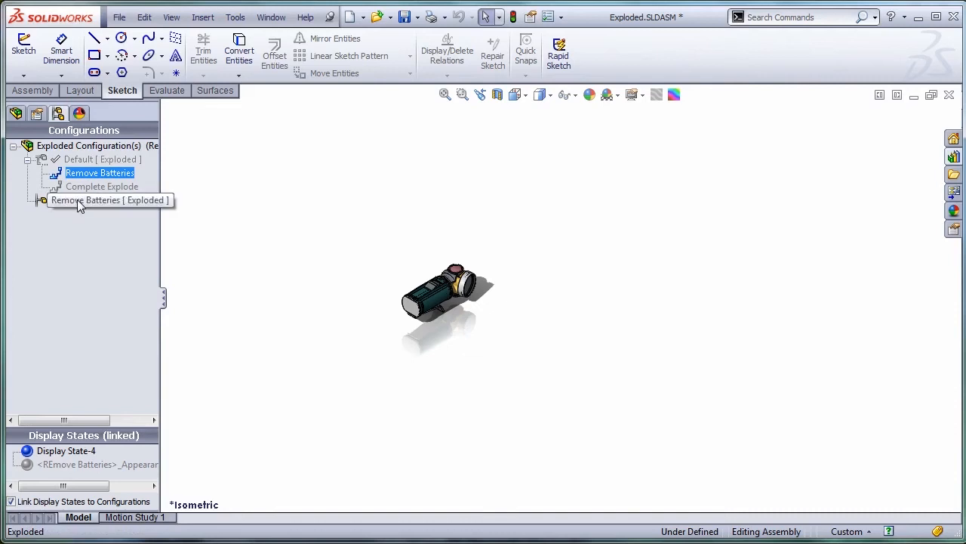
Copy the Remove Batteries explode view into the new Remove Batteries configuration.
click(101, 158)
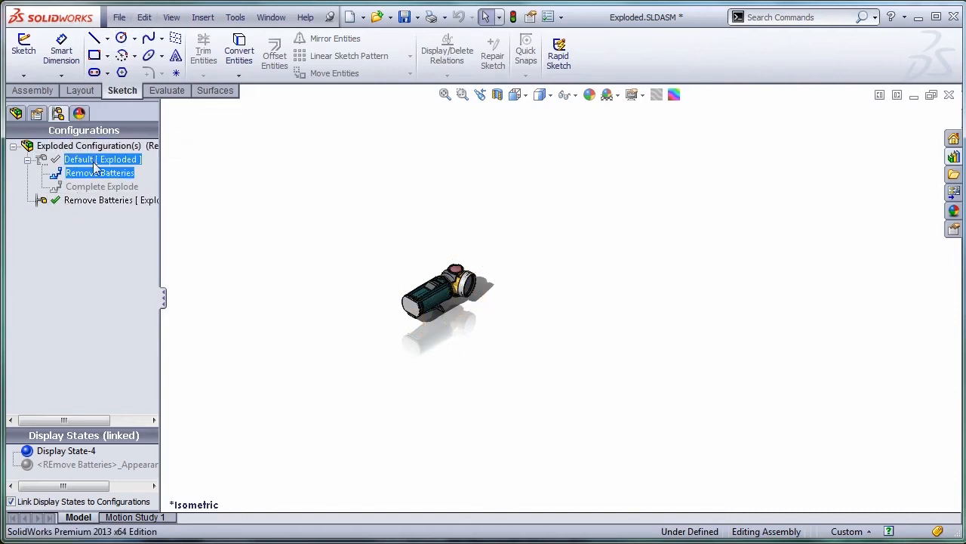
click(99, 172)
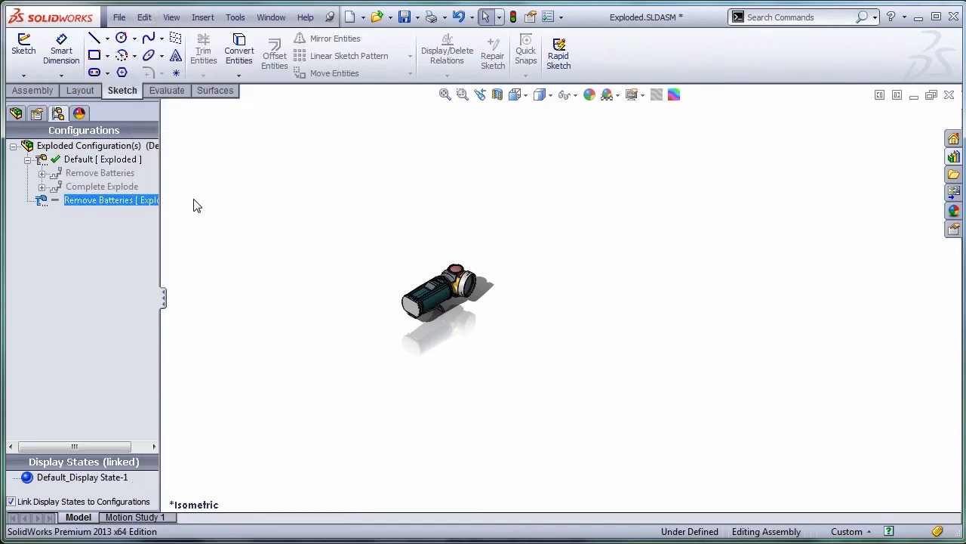
double_click(111, 201)
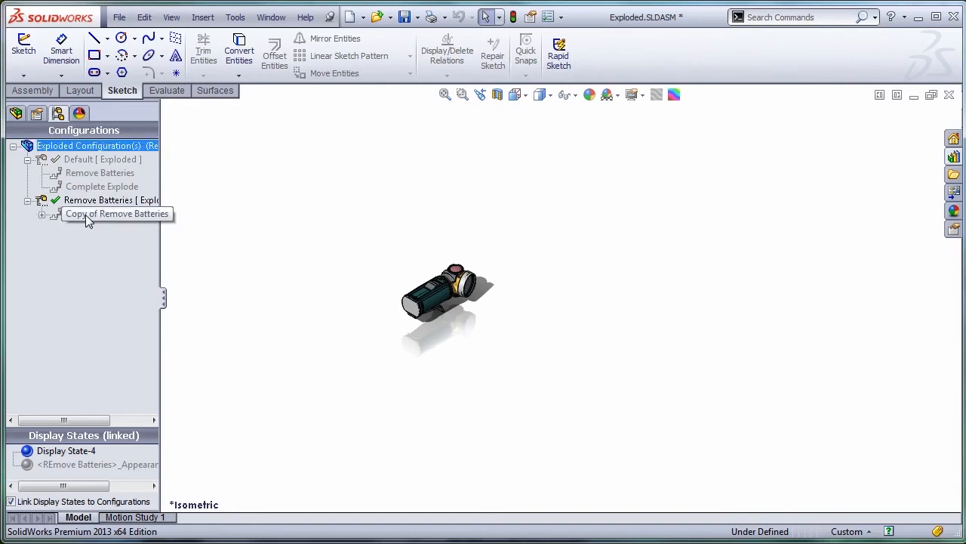
Delete the Remove Batteries view from Default, leaving only Complete Explode there.
right_click(99, 173)
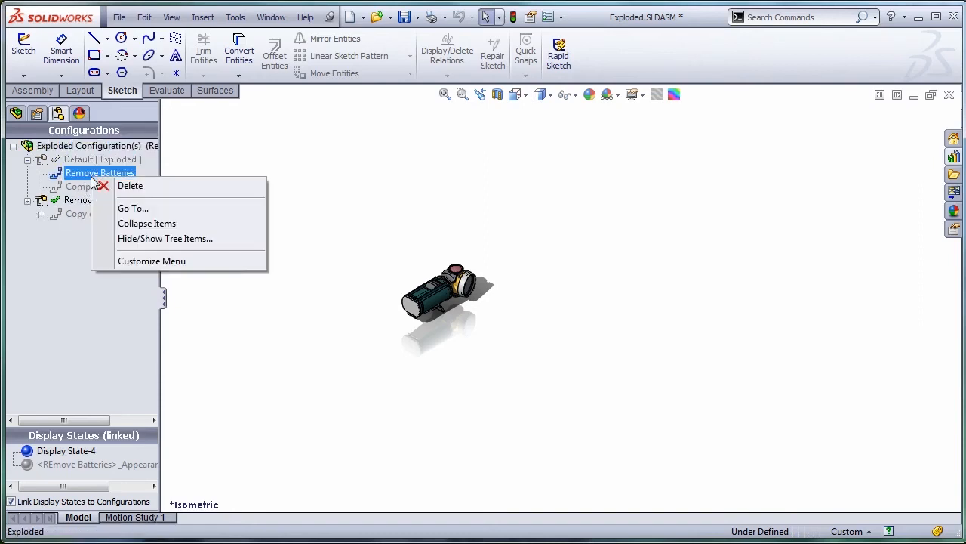
click(130, 185)
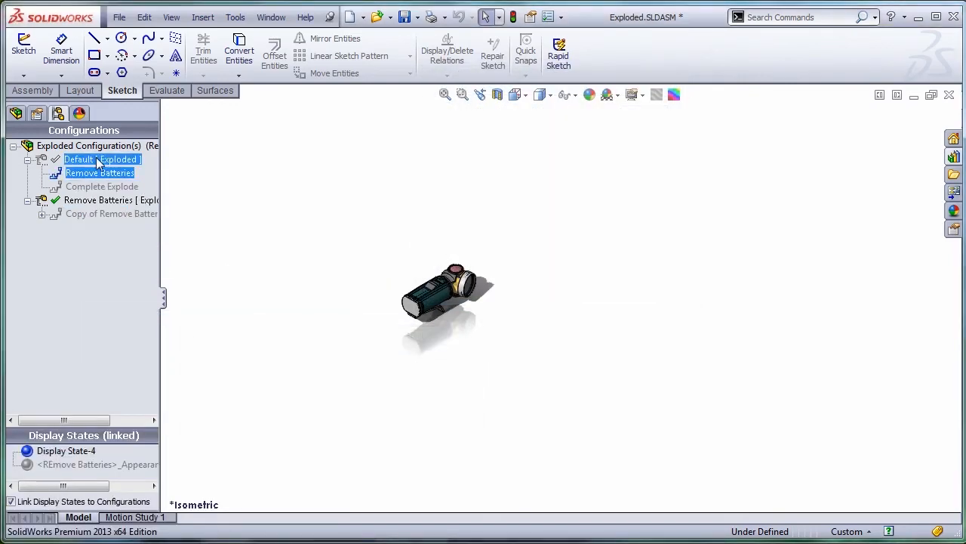
right_click(99, 172)
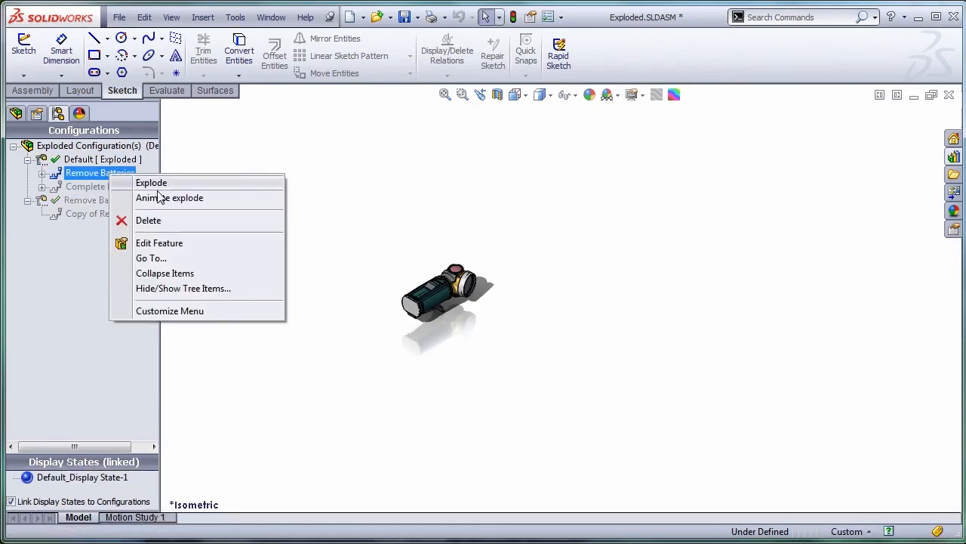
click(148, 220)
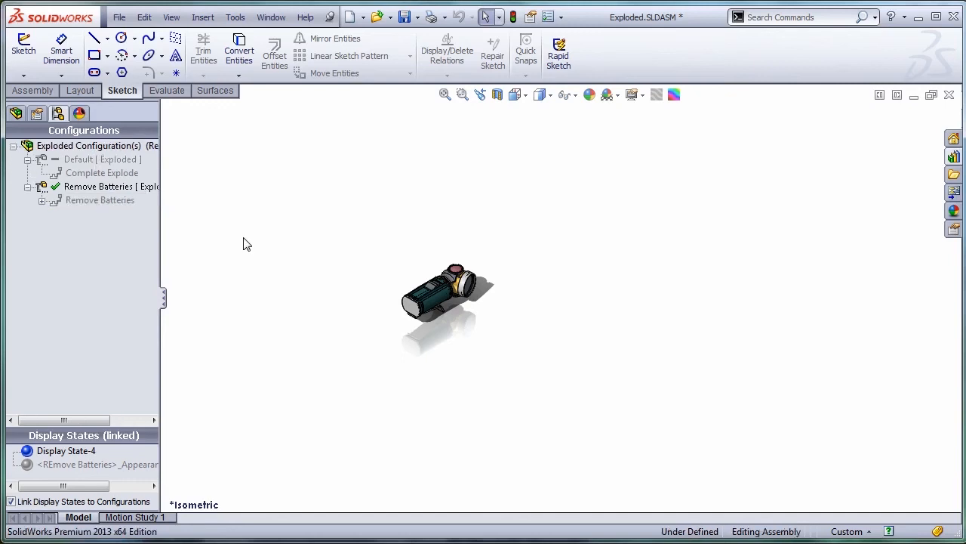
click(100, 199)
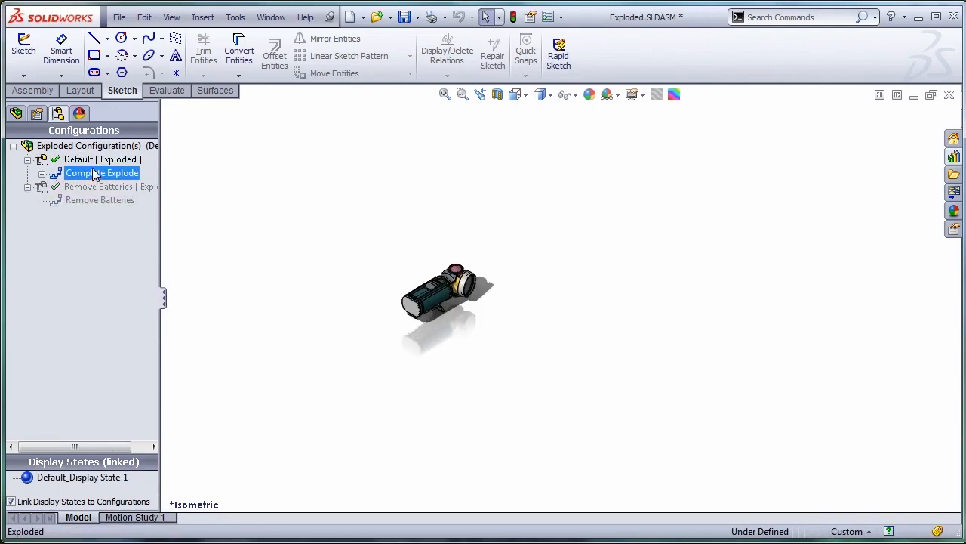
Save Exploded.SLDASM into the Exploded_View project folder.
click(408, 16)
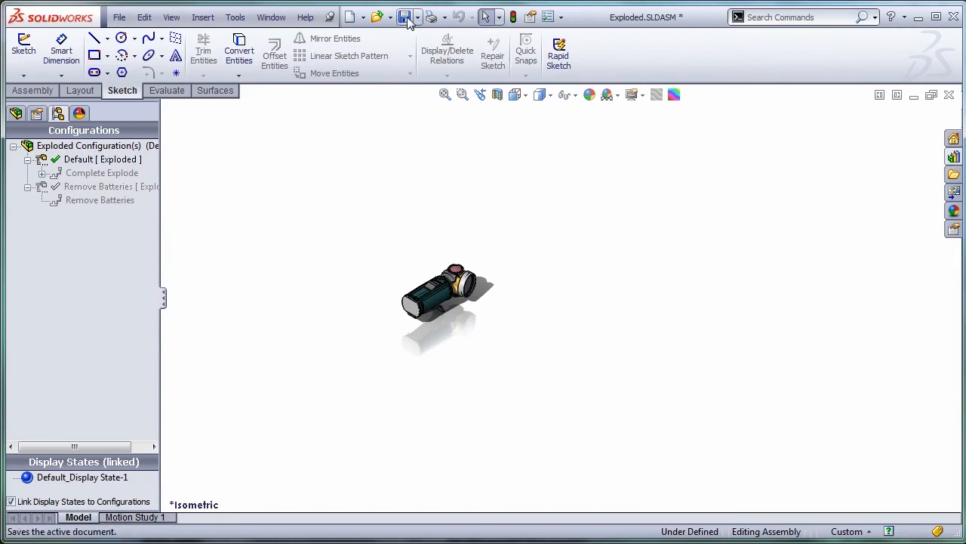
click(407, 17)
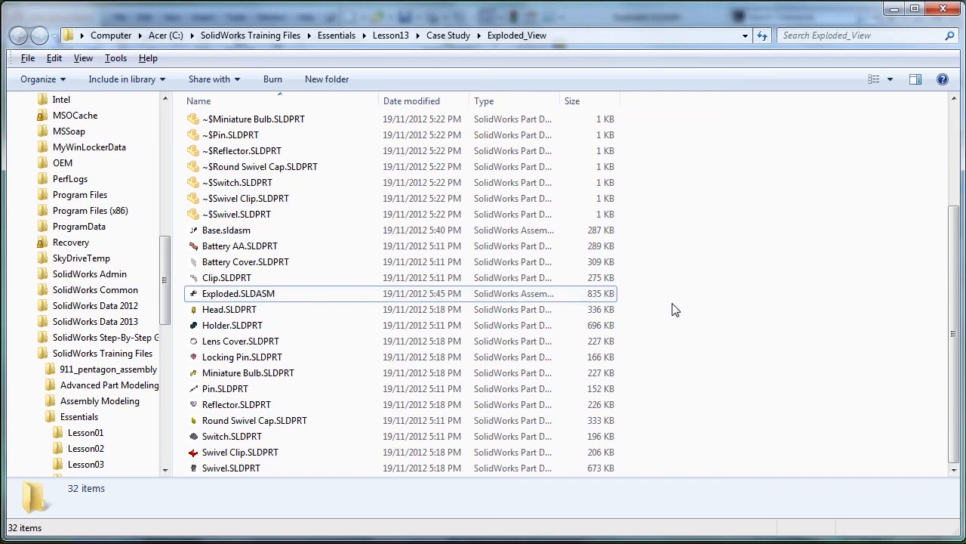
Return to the flashlight assembly and activate the Remove Batteries configuration.
double_click(238, 293)
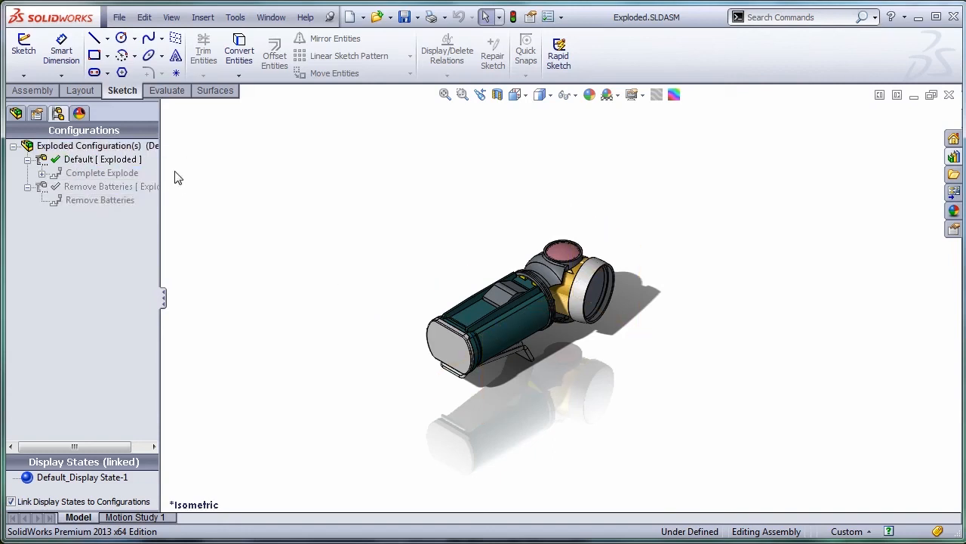
double_click(111, 186)
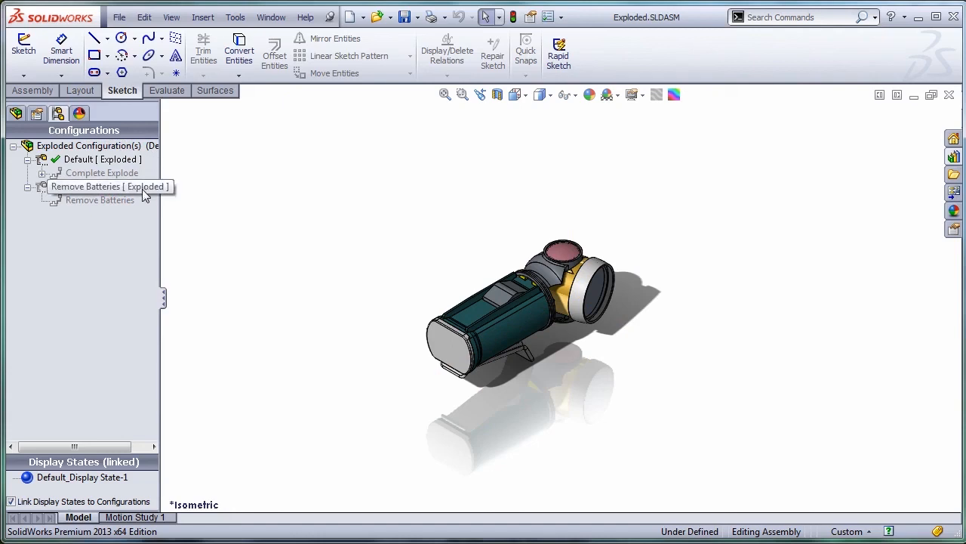